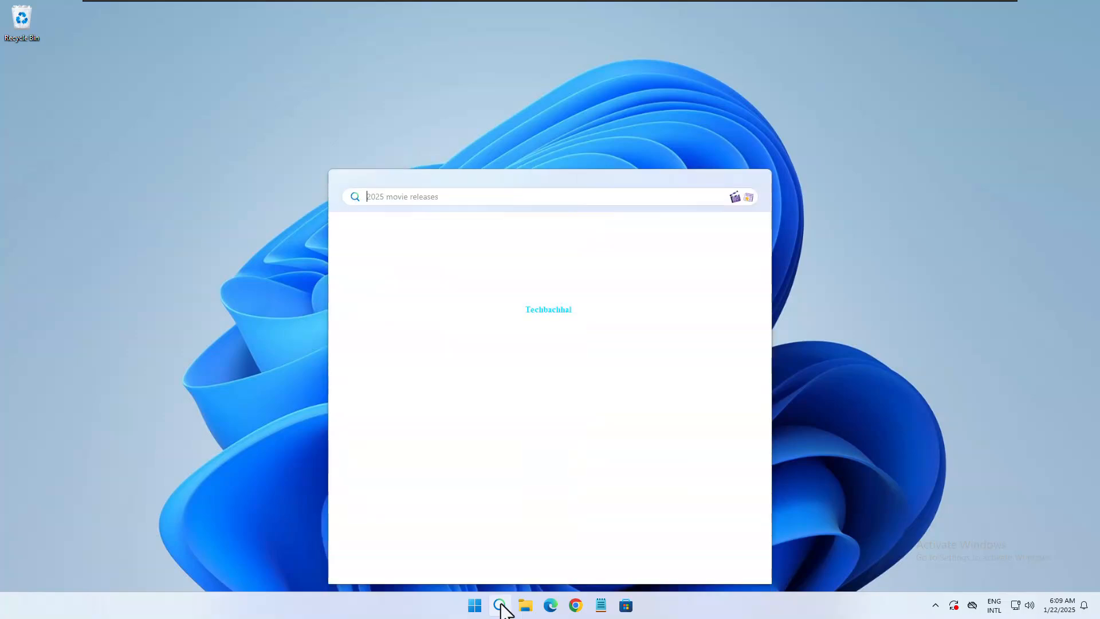
Search for 'Registry editor' in Windows Search and run it as administrator.
{"action": "left_click", "coordinate": [500, 605]}
{"action": "type", "text": "Registry editor"}
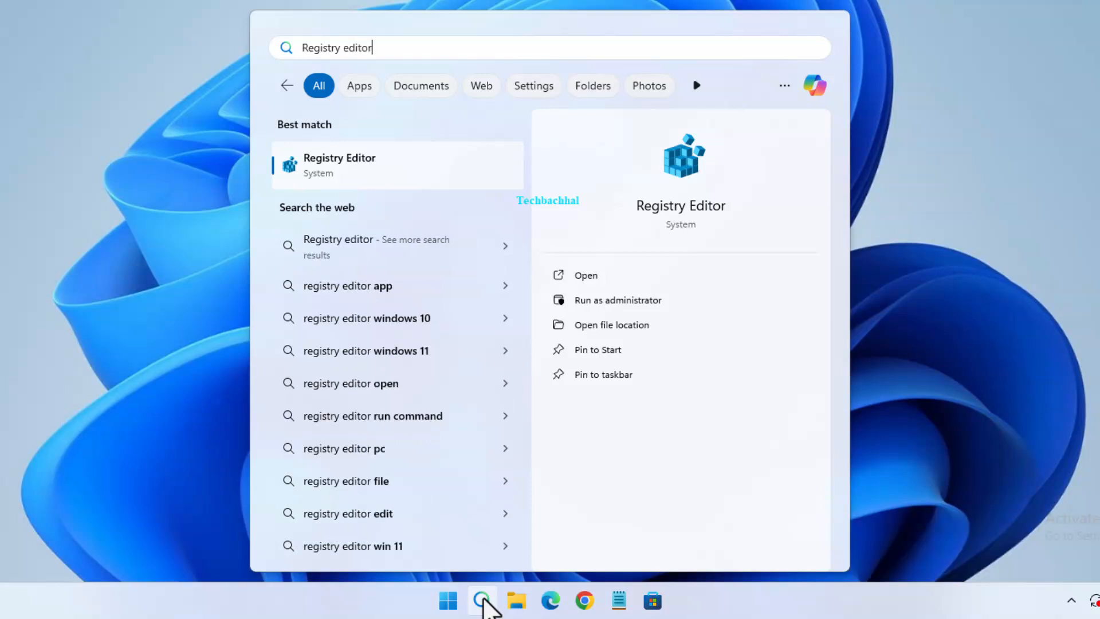
{"action": "mouse_move", "coordinate": [476, 175]}
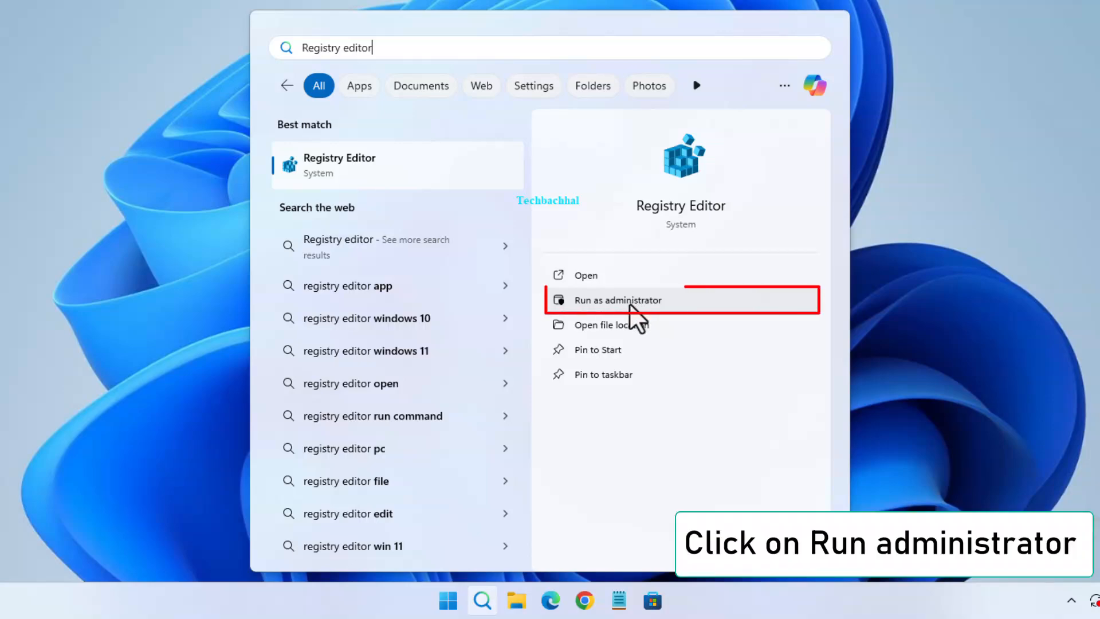
{"action": "left_click", "coordinate": [616, 300]}
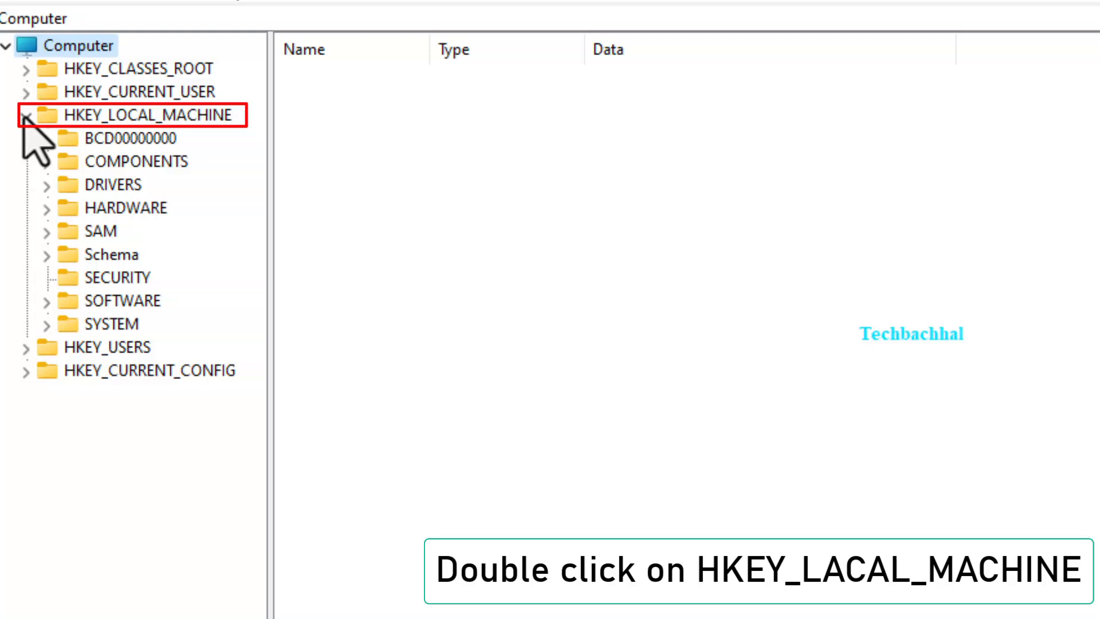
Expand HKEY_LOCAL_MACHINE, SYSTEM and CurrentControlSet in the registry tree to reveal Services.
{"action": "double_click", "coordinate": [112, 323]}
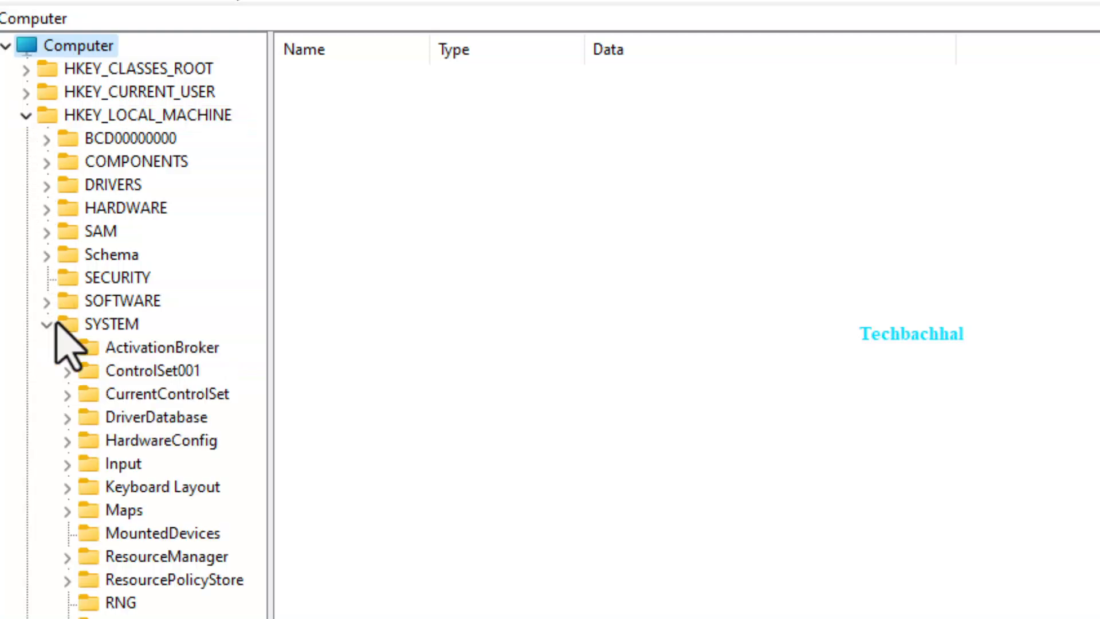
{"action": "double_click", "coordinate": [106, 323]}
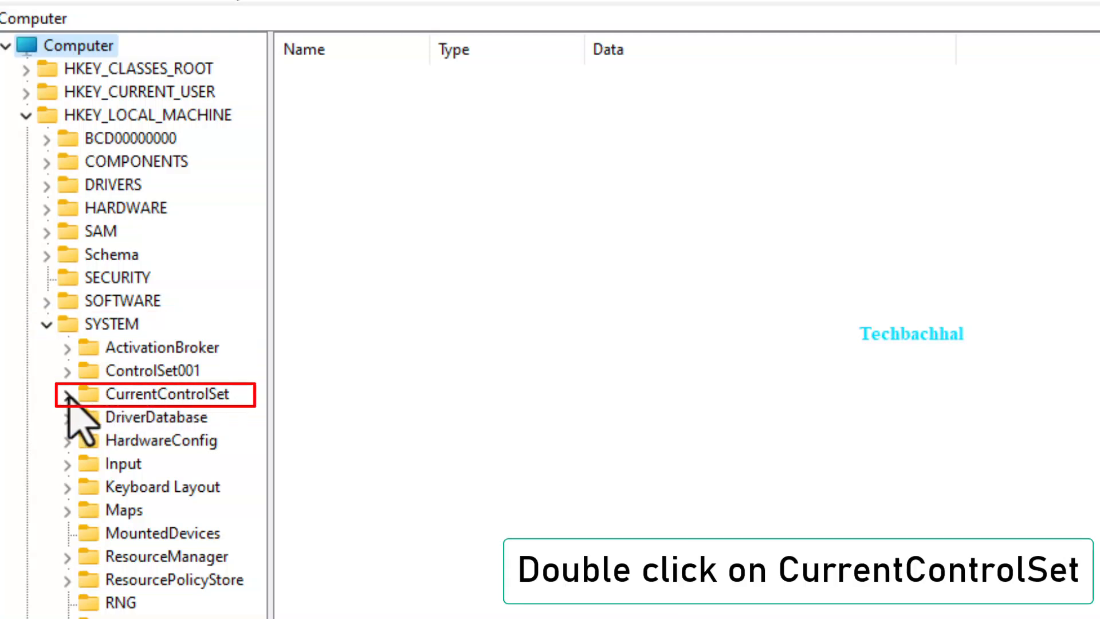
{"action": "double_click", "coordinate": [156, 393]}
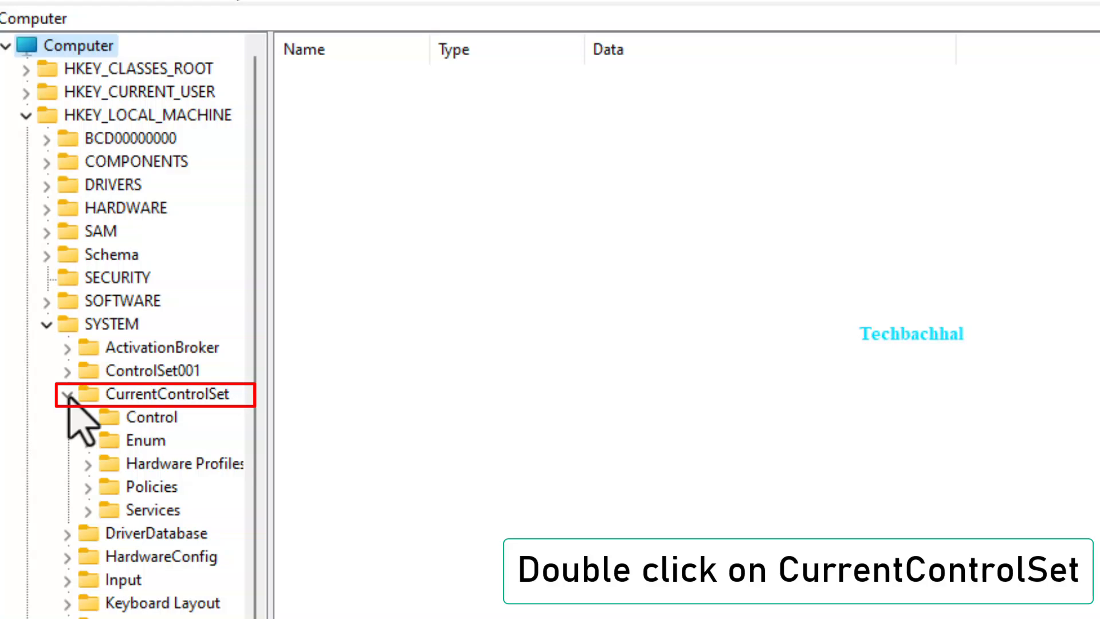
{"action": "mouse_move", "coordinate": [162, 510]}
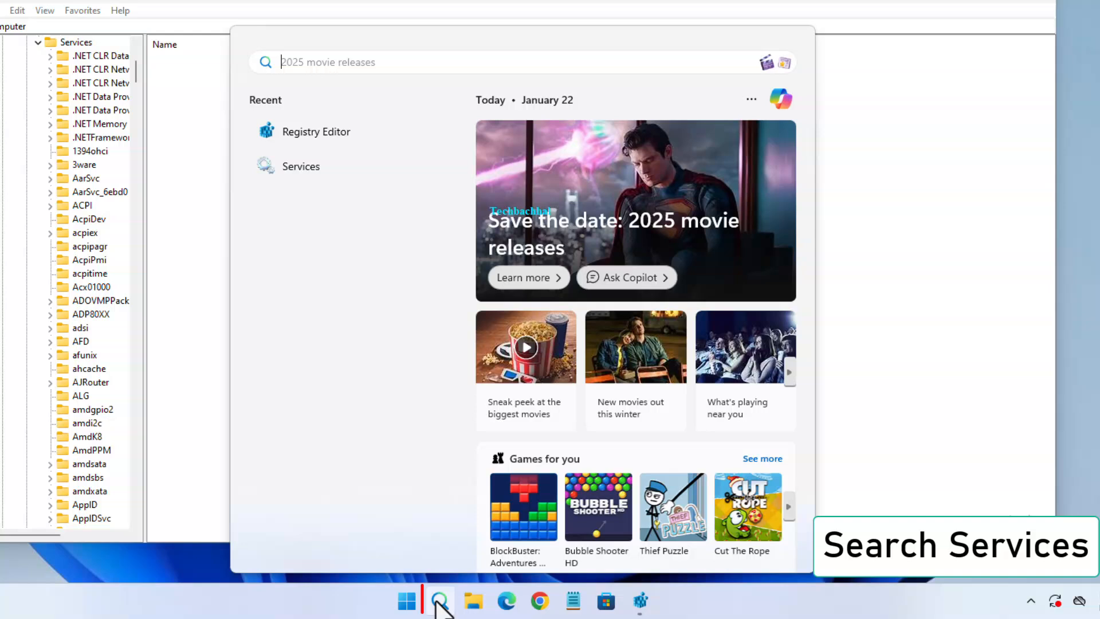
Search Windows for 'services' to bring up the Services app.
{"action": "type", "text": "services"}
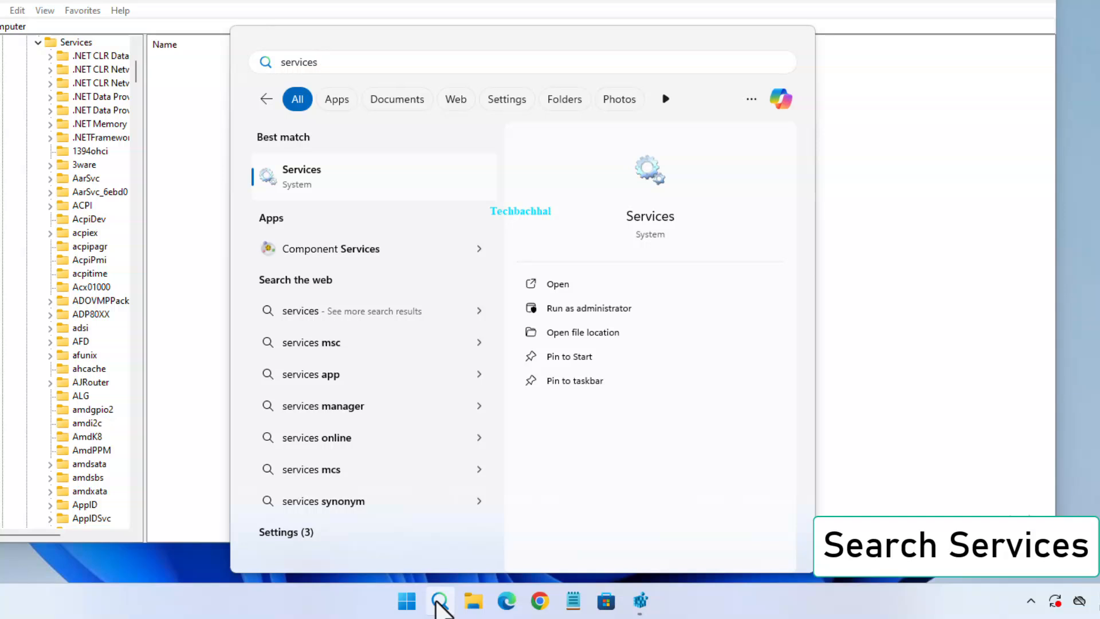
{"action": "mouse_move", "coordinate": [361, 200]}
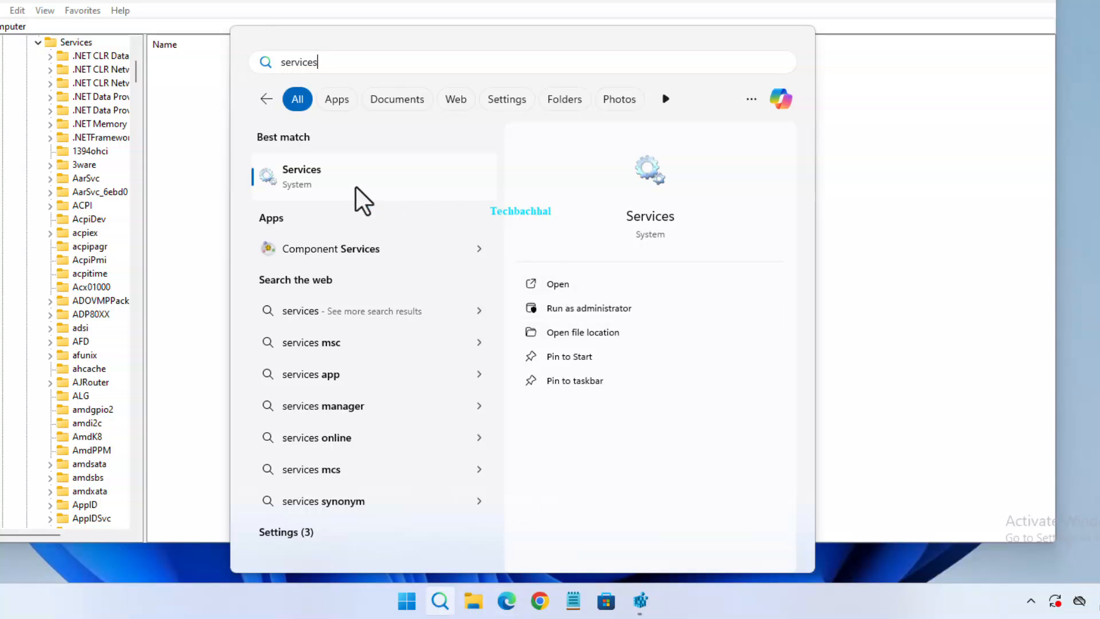
{"action": "mouse_move", "coordinate": [357, 204]}
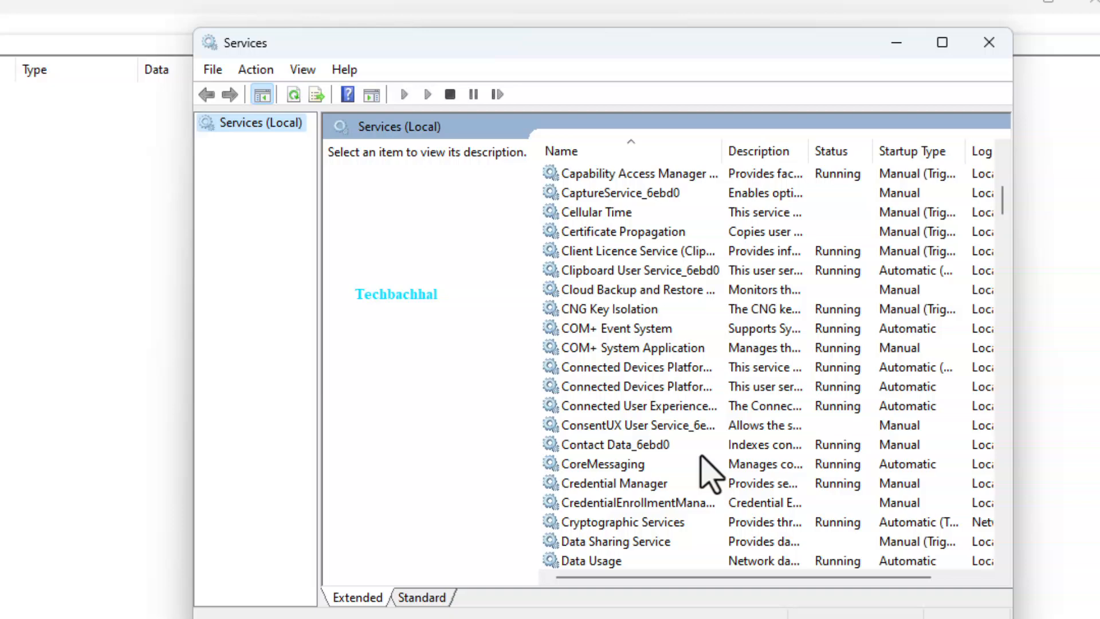
Scroll the services list down to Windows Update and open its Properties dialog.
{"action": "scroll", "scroll_direction": "up", "scroll_amount": 3}
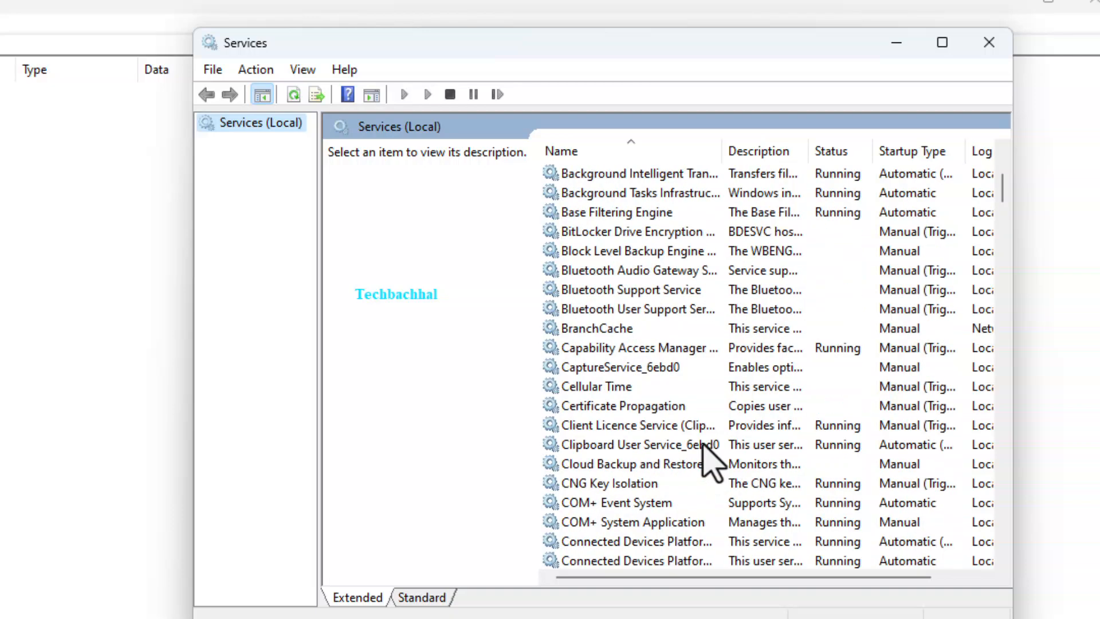
{"action": "mouse_move", "coordinate": [618, 421]}
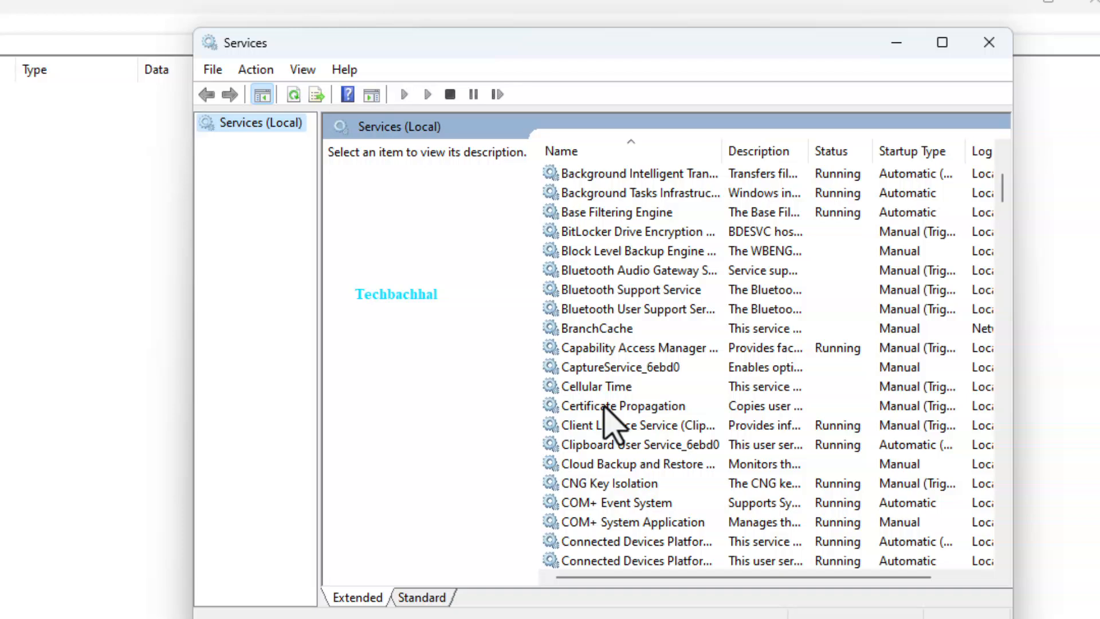
{"action": "left_click", "coordinate": [623, 405]}
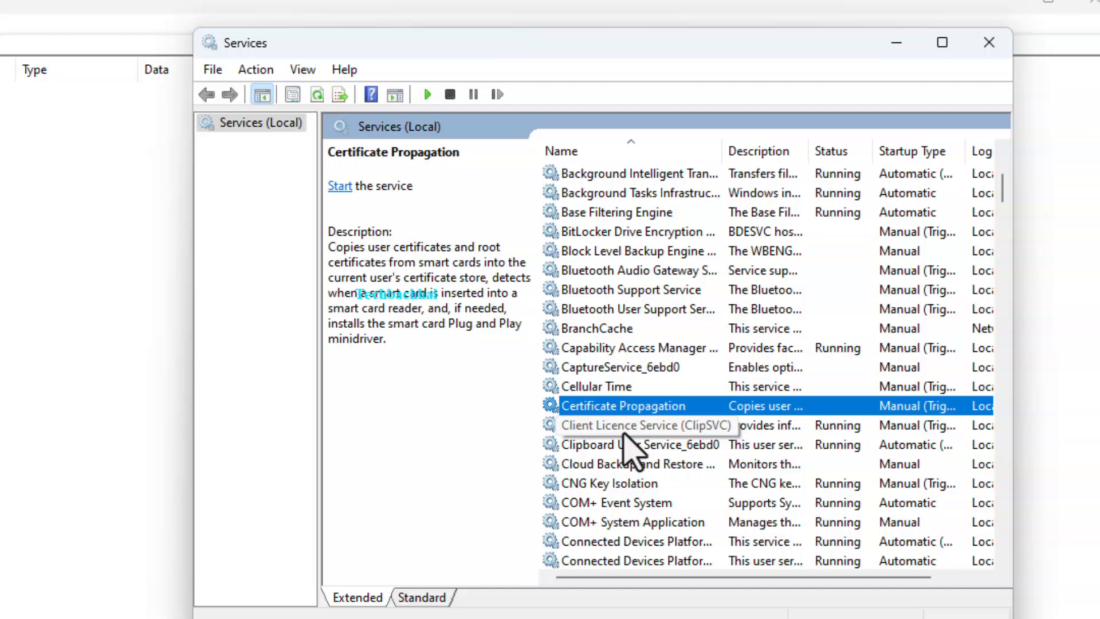
{"action": "scroll", "scroll_direction": "down", "scroll_amount": 3}
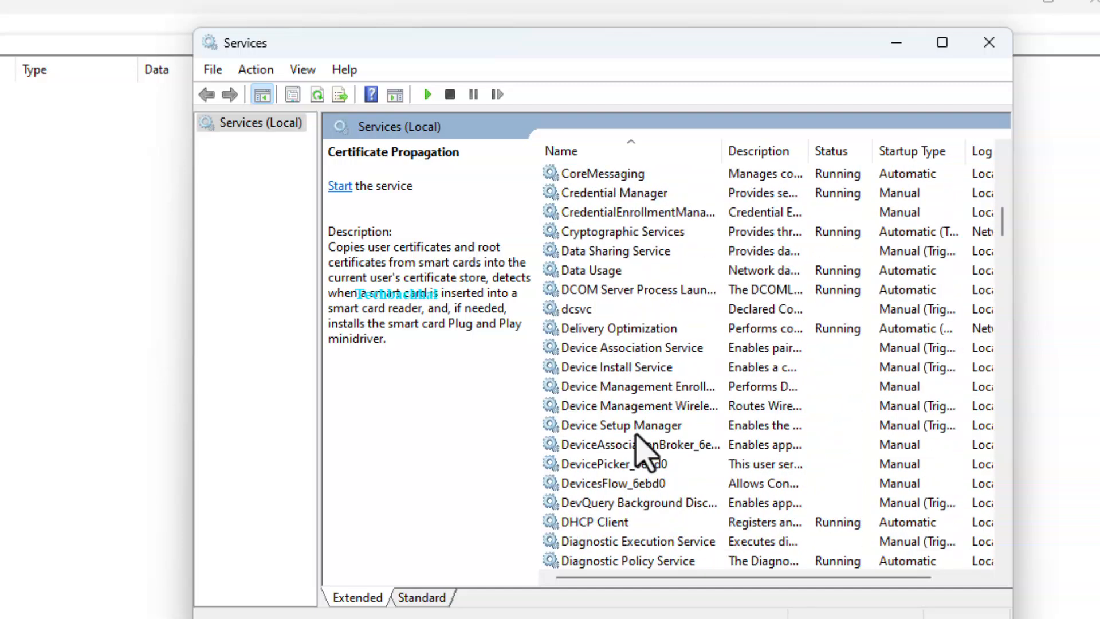
{"action": "scroll", "scroll_direction": "down", "scroll_amount": 3}
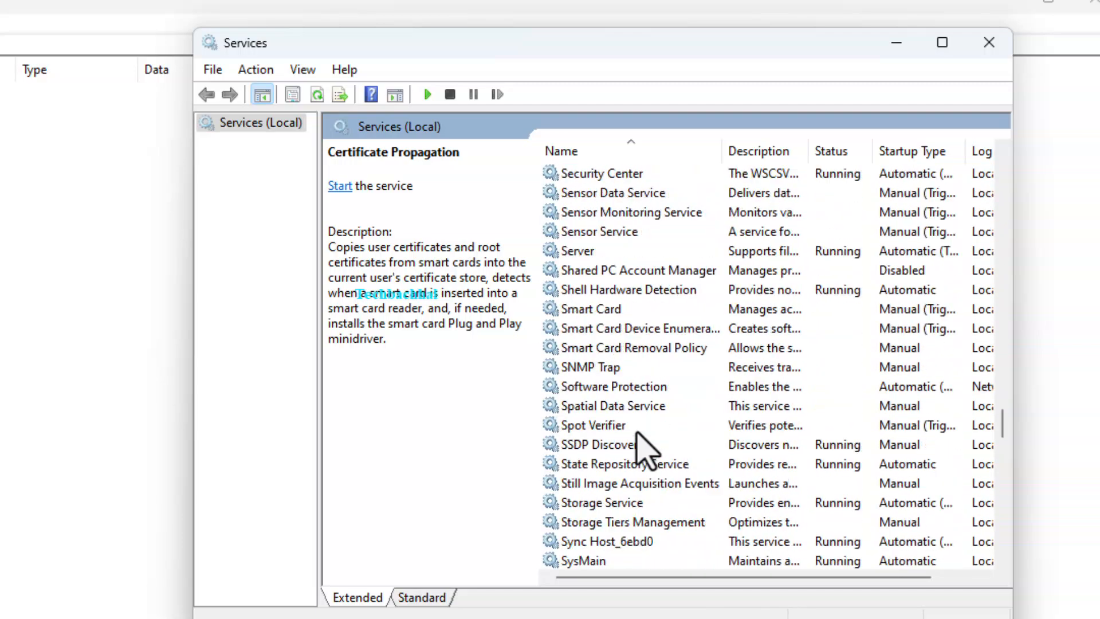
{"action": "scroll", "scroll_direction": "down", "scroll_amount": 3}
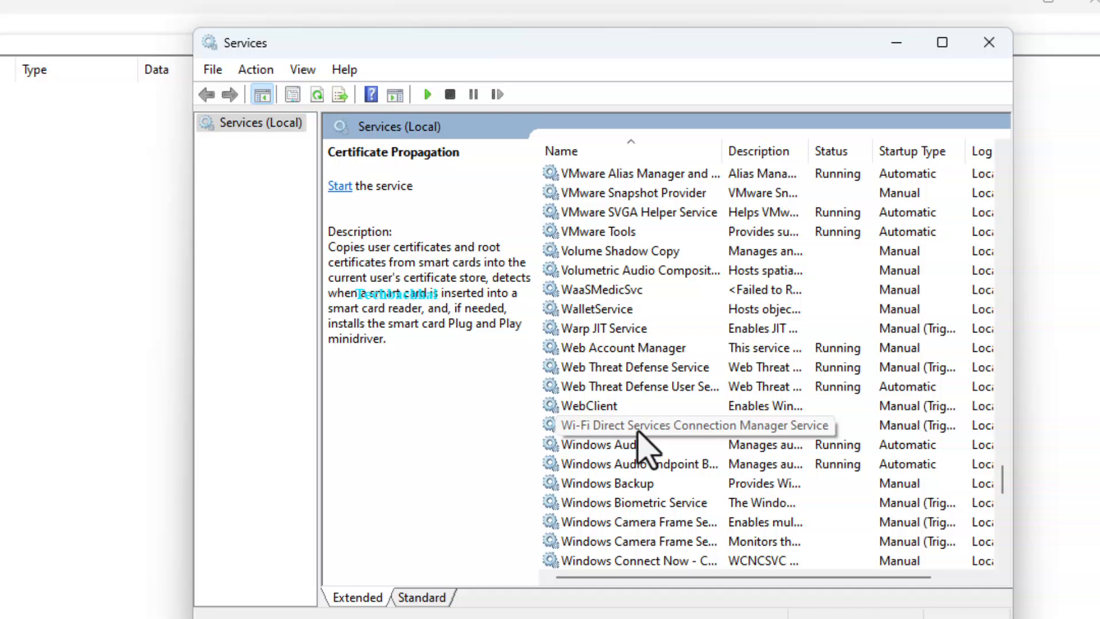
{"action": "scroll", "scroll_direction": "down", "scroll_amount": 3}
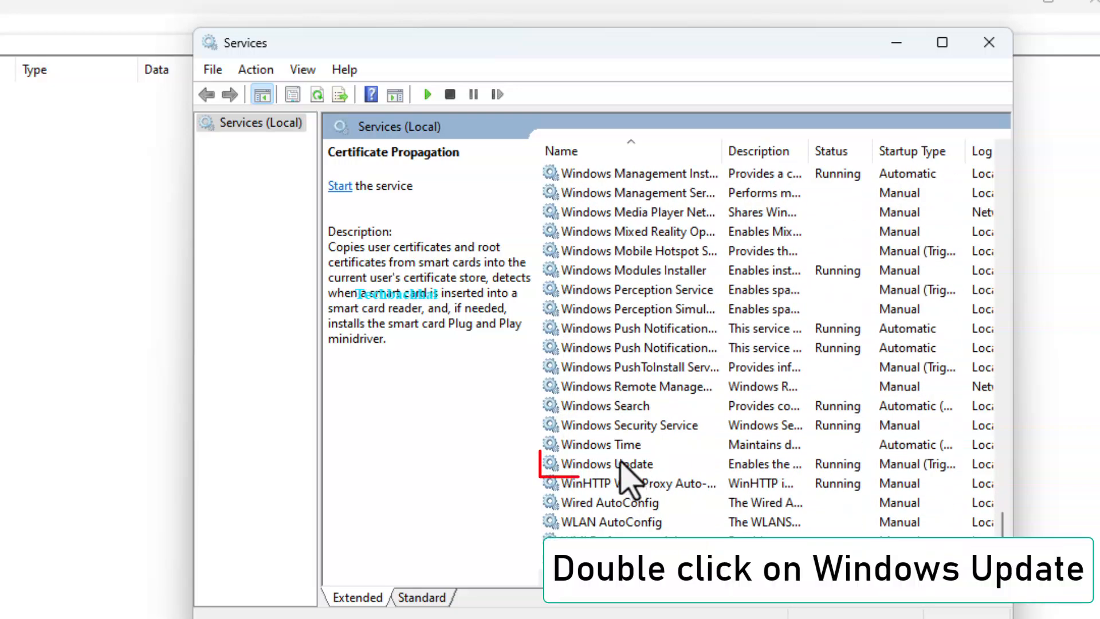
{"action": "left_click", "coordinate": [608, 464]}
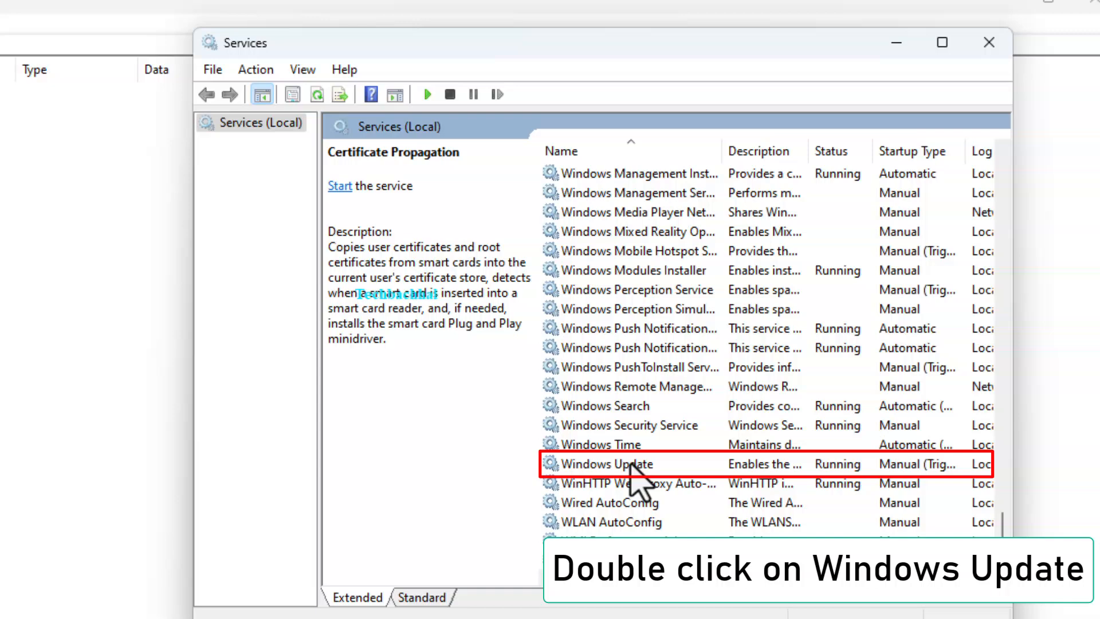
{"action": "double_click", "coordinate": [603, 463]}
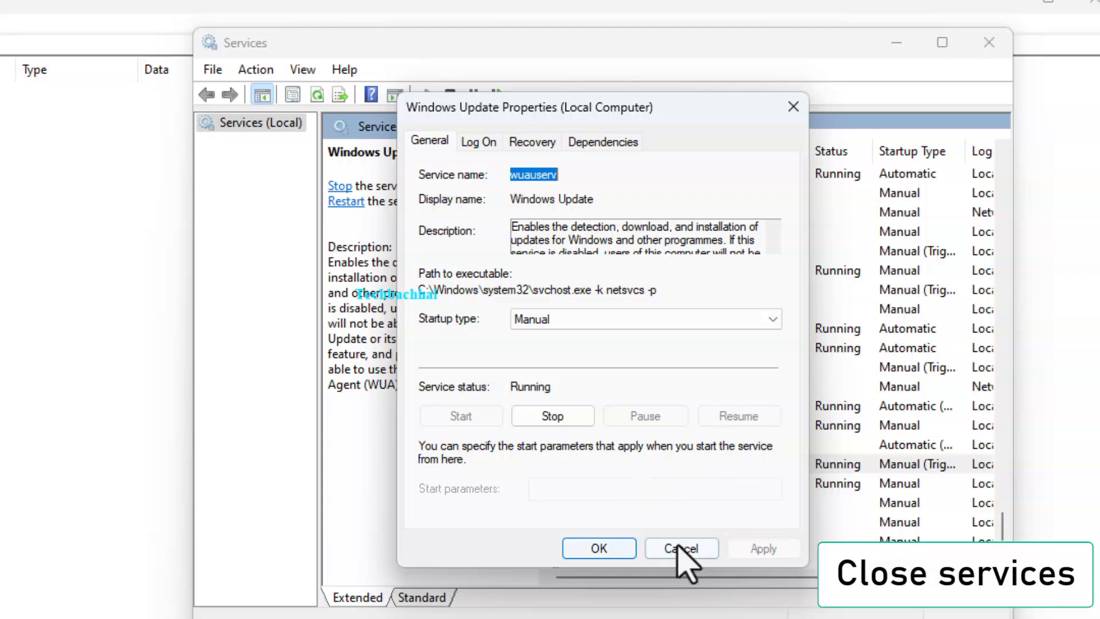
Cancel the Windows Update Properties dialog, leaving the startup type at Manual.
{"action": "left_click", "coordinate": [679, 548]}
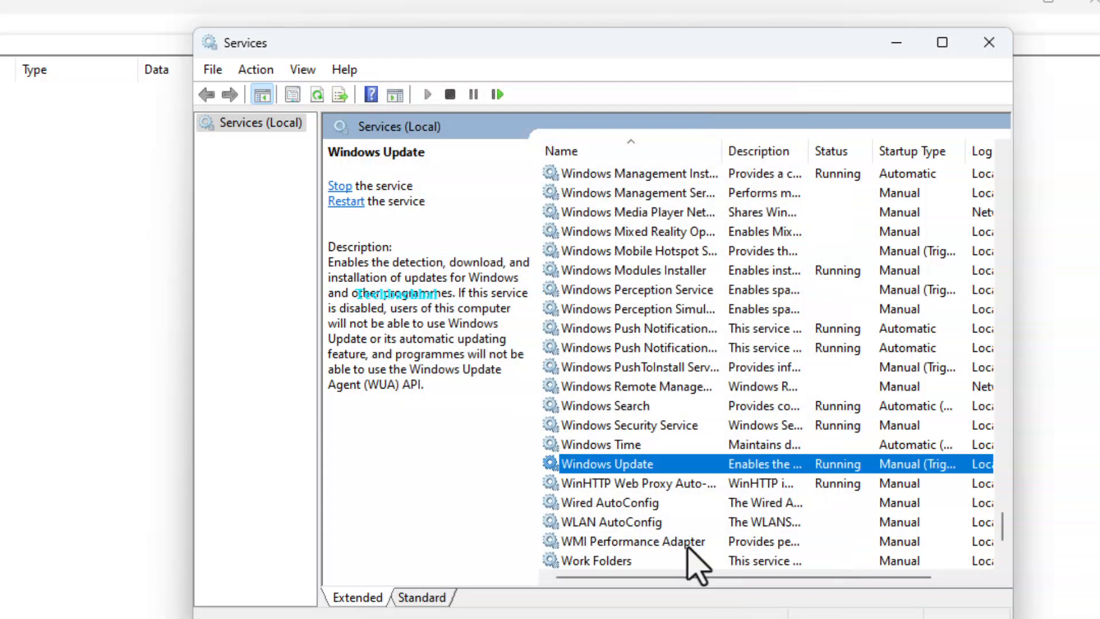
{"action": "mouse_move", "coordinate": [691, 565]}
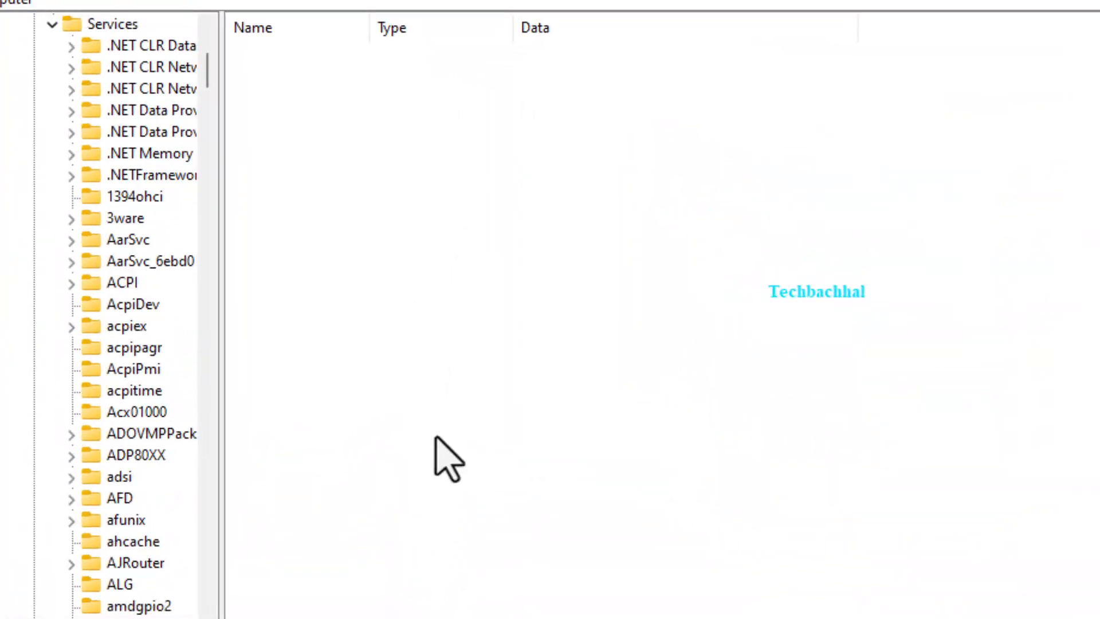
Open the ahcache service key and scroll the Services tree toward the W entries.
{"action": "double_click", "coordinate": [131, 541]}
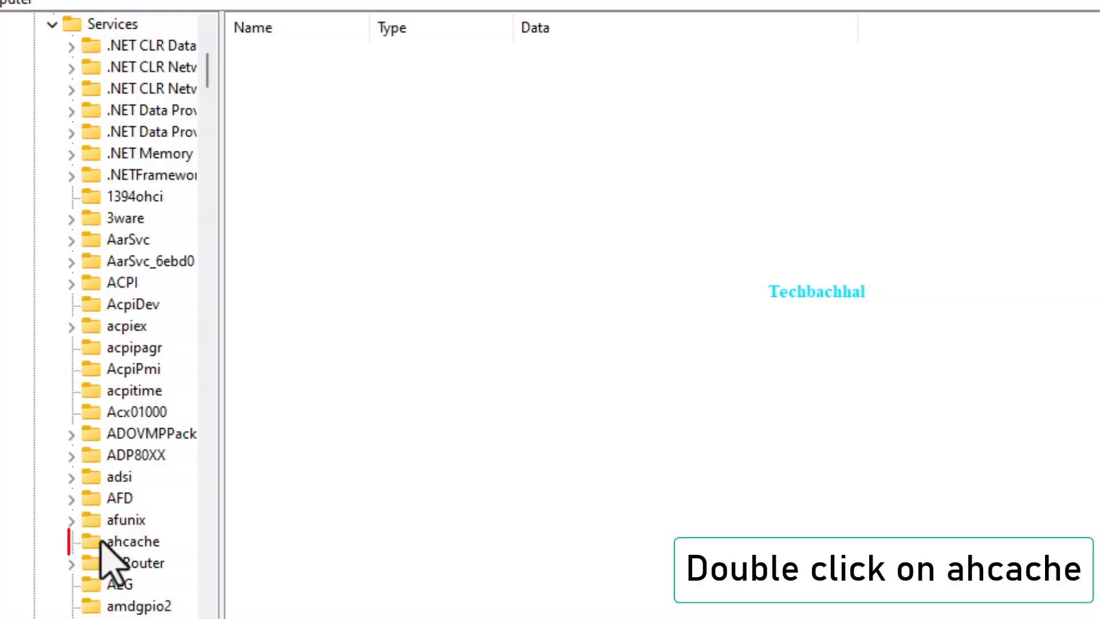
{"action": "double_click", "coordinate": [130, 540]}
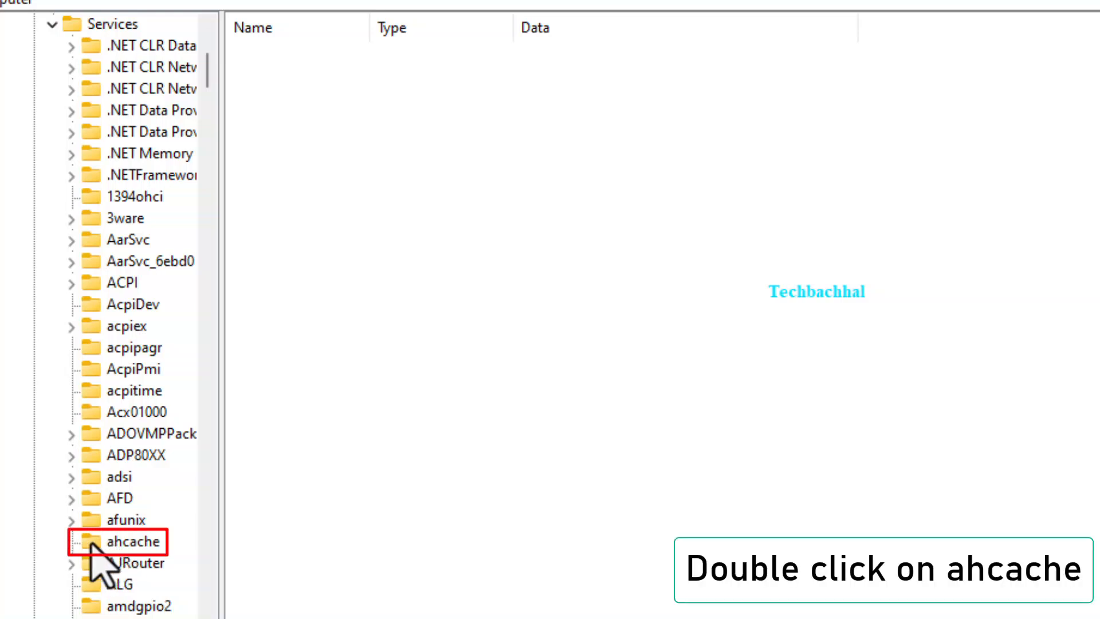
{"action": "double_click", "coordinate": [126, 541]}
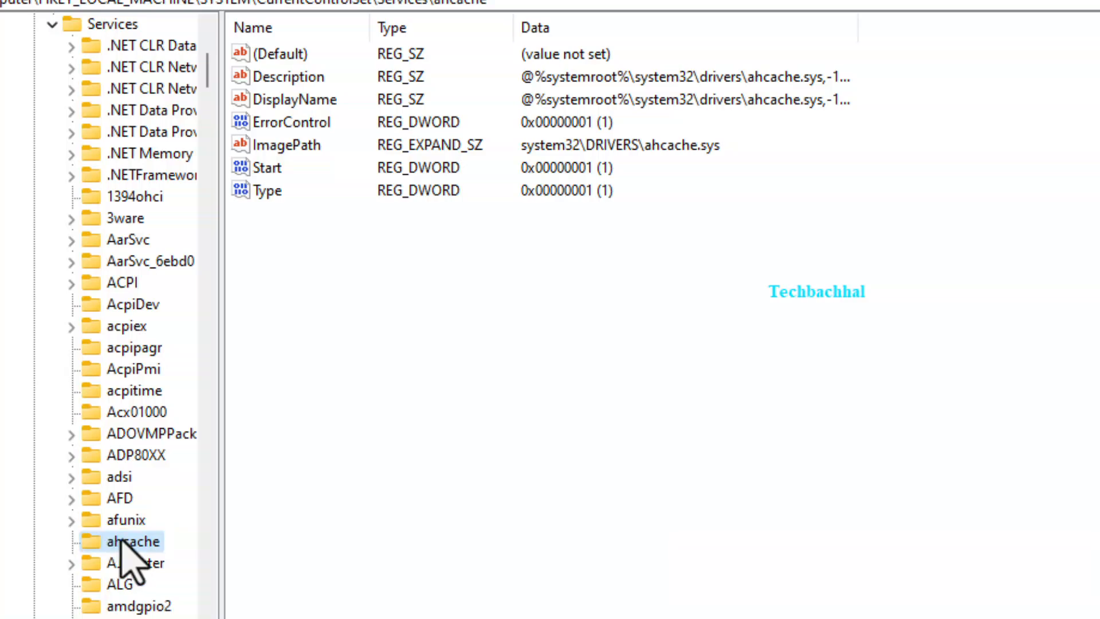
{"action": "scroll", "scroll_direction": "down", "scroll_amount": 3}
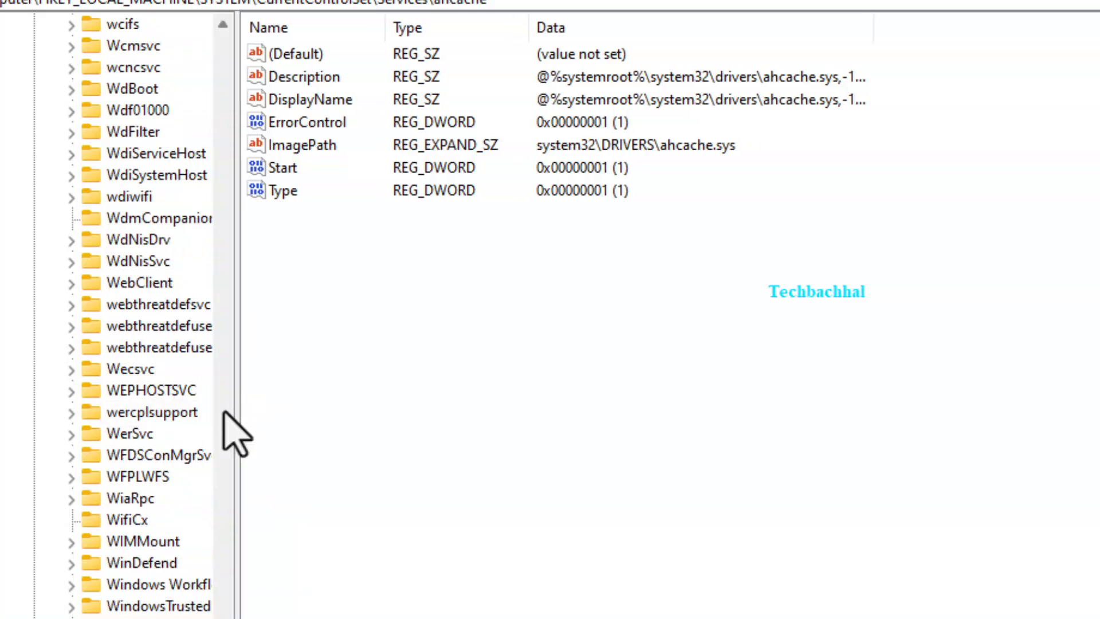
{"action": "scroll", "scroll_direction": "up", "scroll_amount": 3}
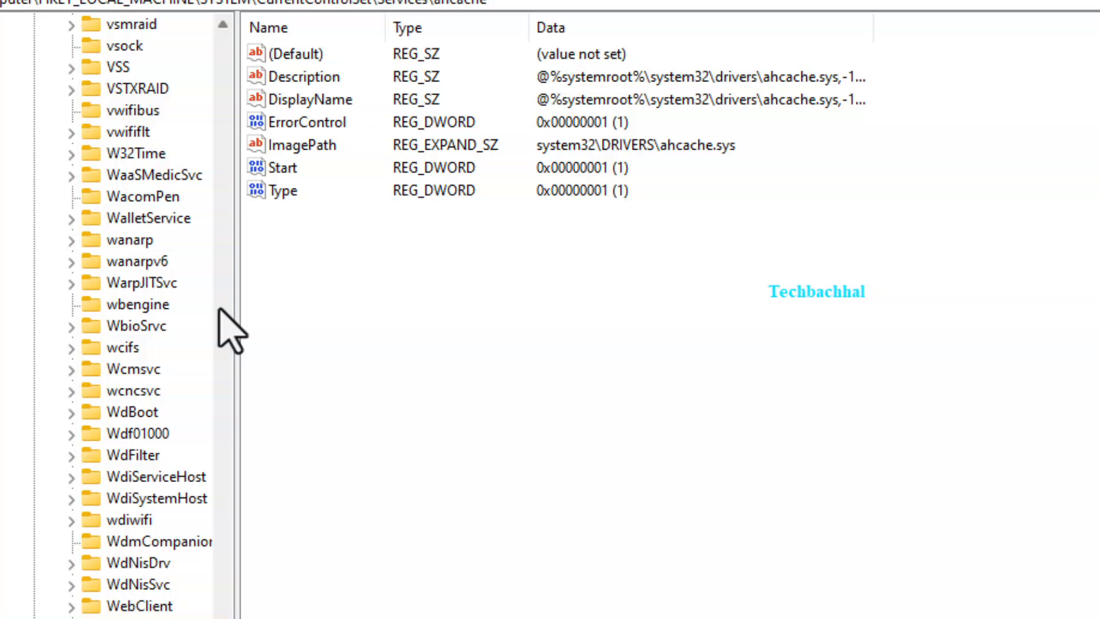
{"action": "scroll", "scroll_direction": "down", "scroll_amount": 3}
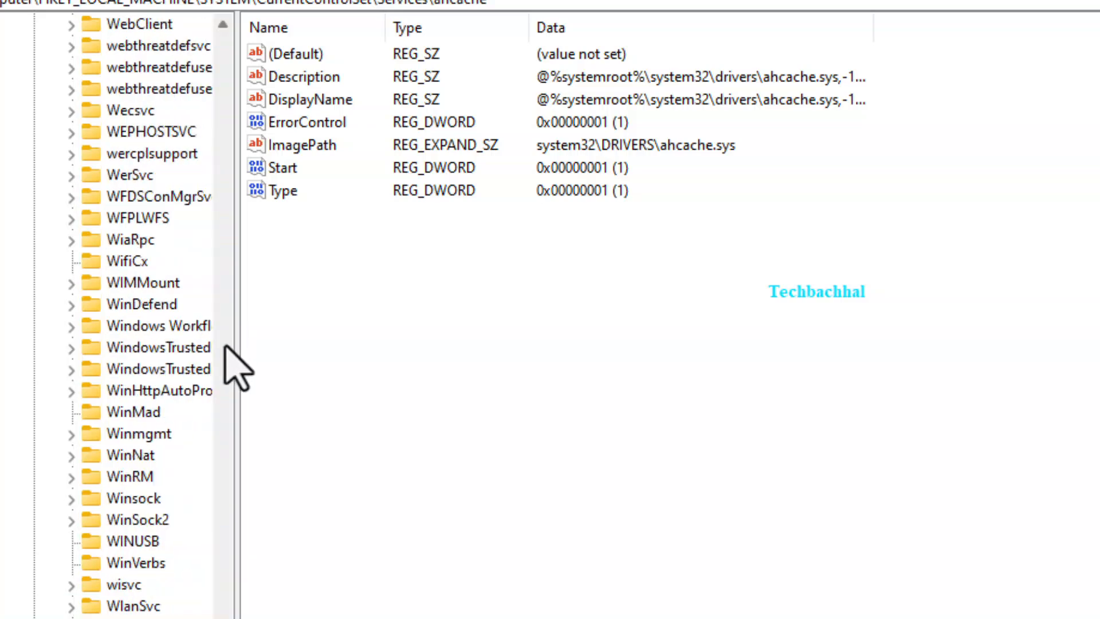
{"action": "scroll", "scroll_direction": "down", "scroll_amount": 3}
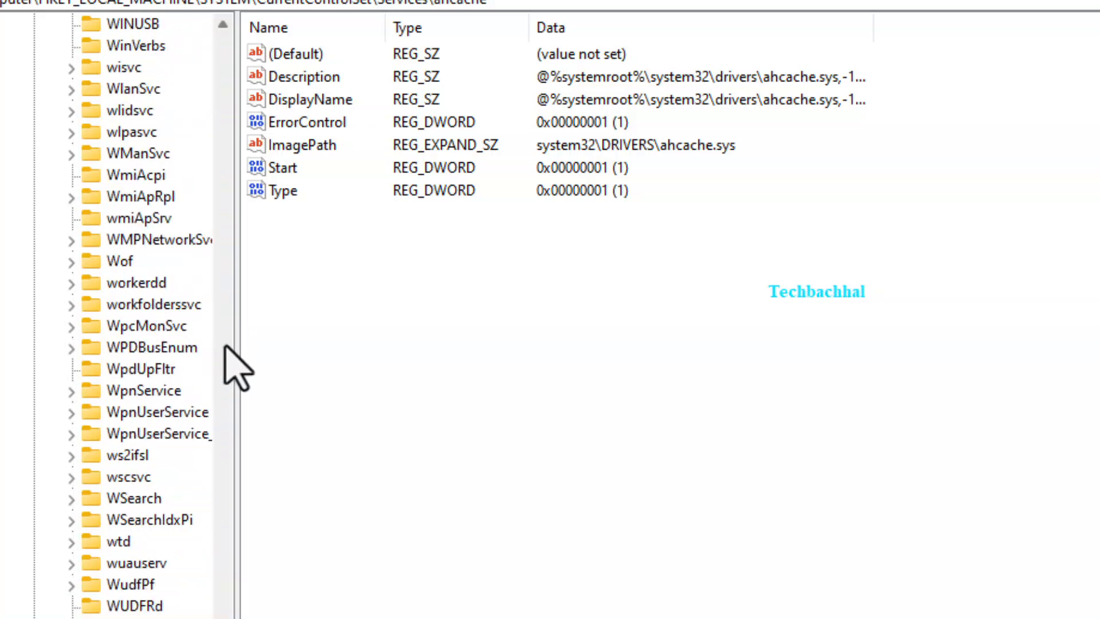
{"action": "mouse_move", "coordinate": [238, 586]}
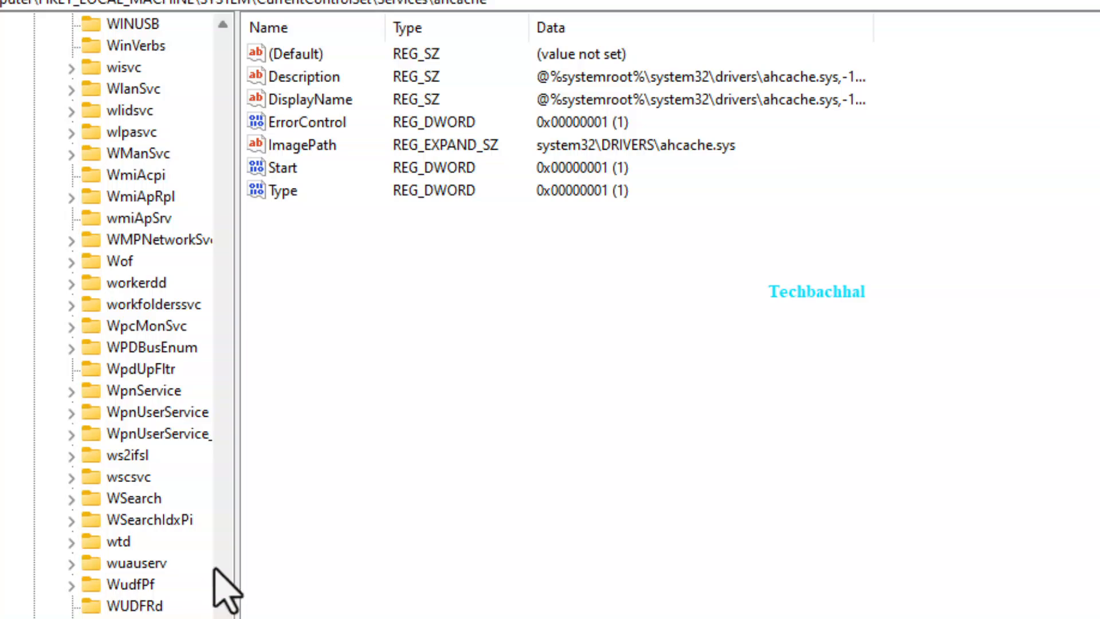
Open the wuauserv key to list values like Start 3 and ObjectName LocalSystem.
{"action": "double_click", "coordinate": [138, 563]}
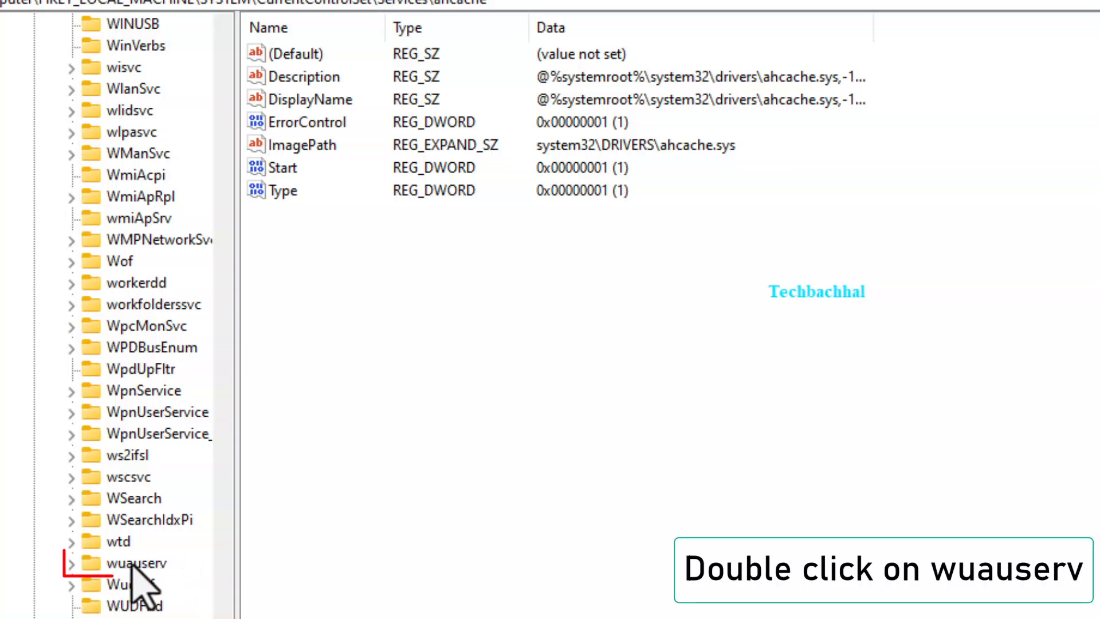
{"action": "double_click", "coordinate": [133, 562]}
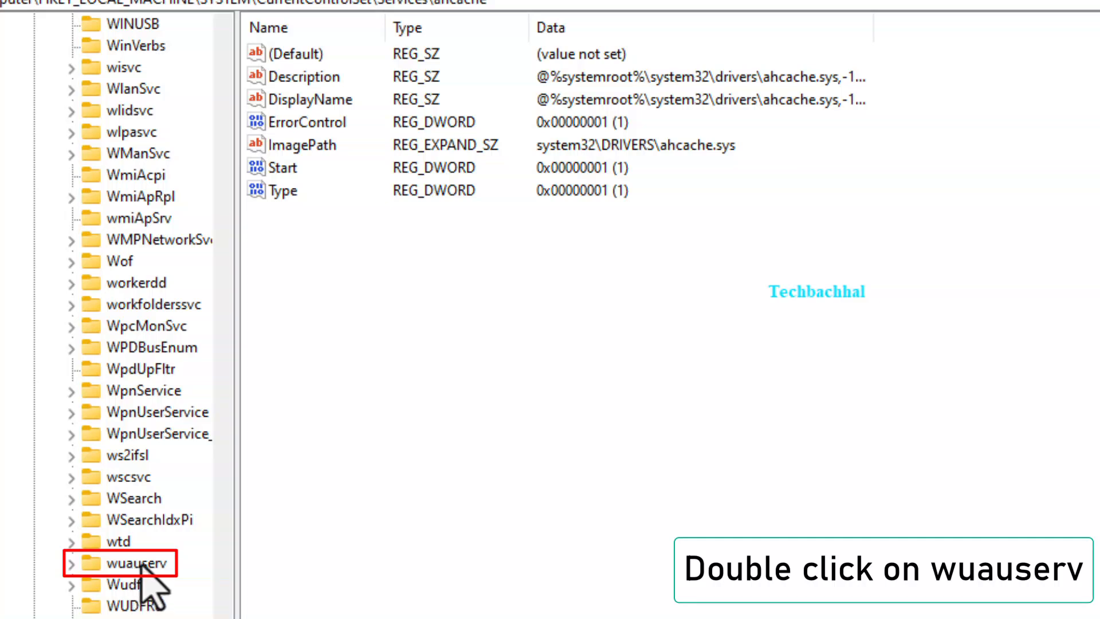
{"action": "double_click", "coordinate": [128, 563]}
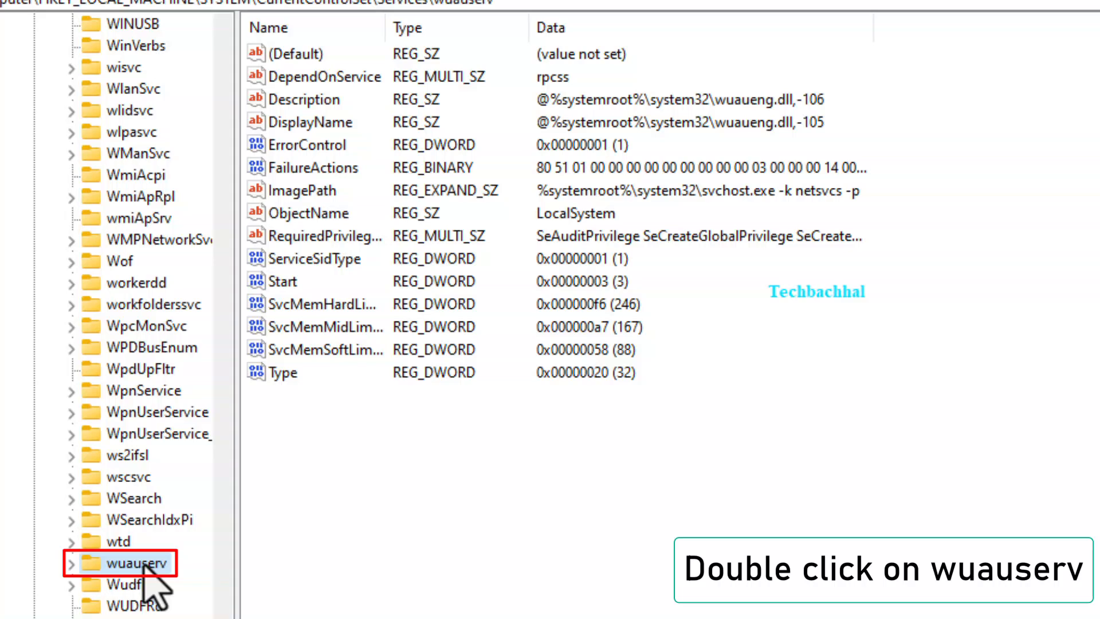
{"action": "double_click", "coordinate": [120, 563]}
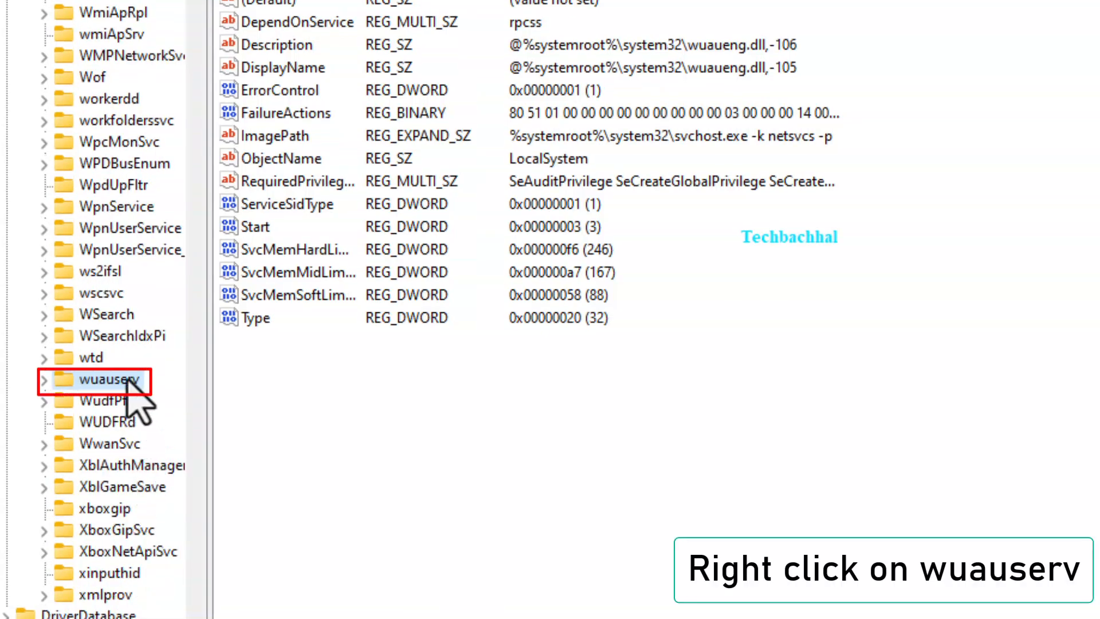
Open the Permissions for wuauserv dialog from the key's context menu.
{"action": "right_click", "coordinate": [105, 381]}
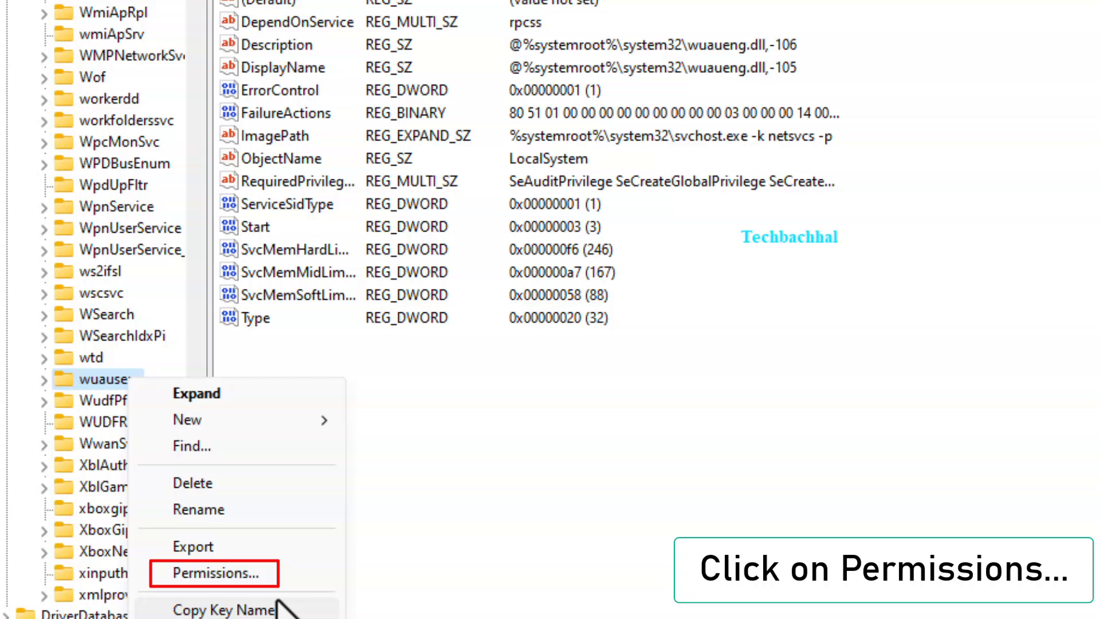
{"action": "left_click", "coordinate": [213, 574]}
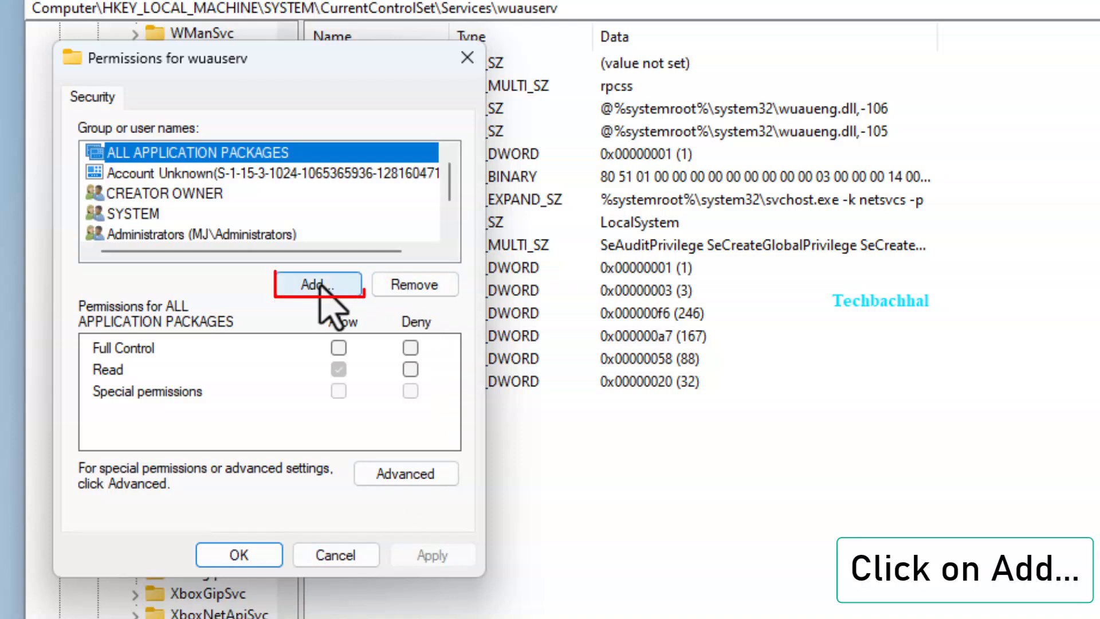
Add 'users' as the Users group via Check Names and tick Allow Full Control.
{"action": "left_click", "coordinate": [319, 284]}
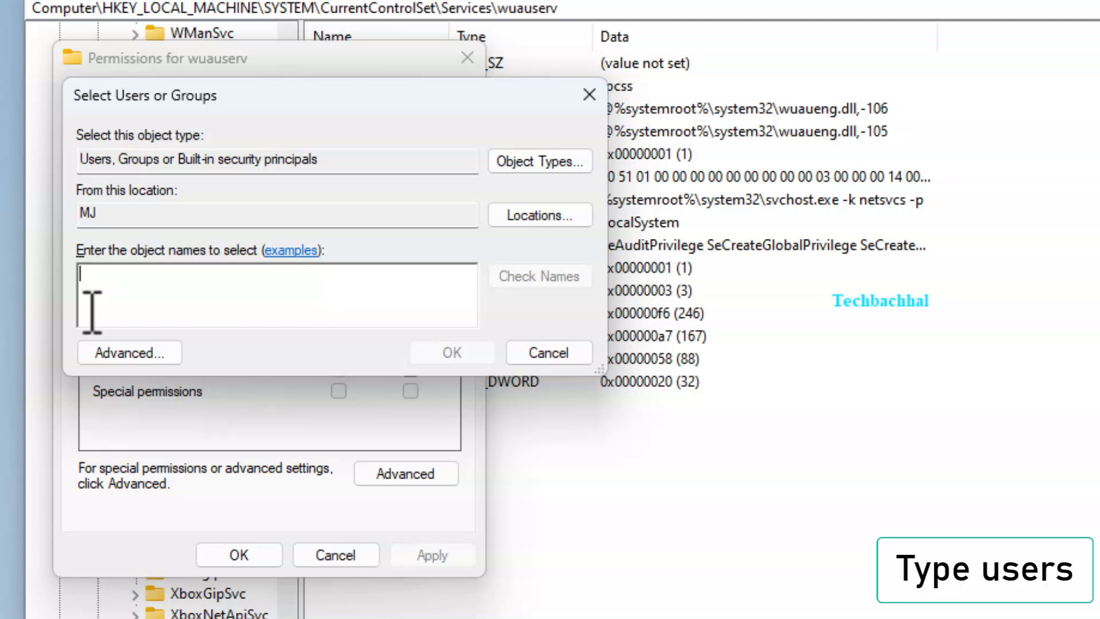
{"action": "type", "text": "users"}
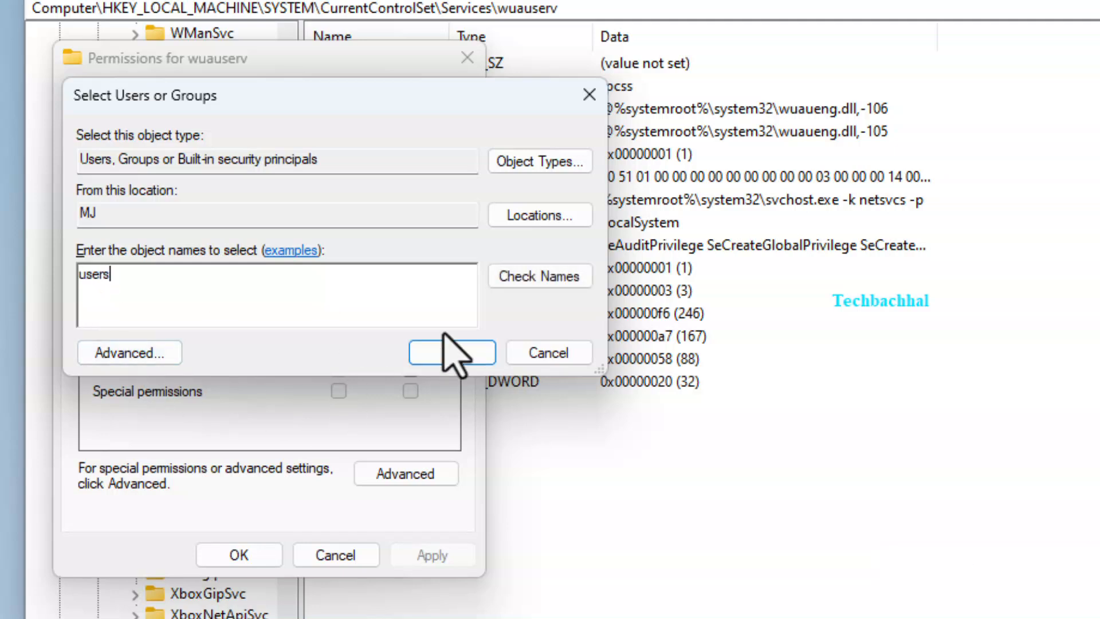
{"action": "left_click", "coordinate": [539, 275]}
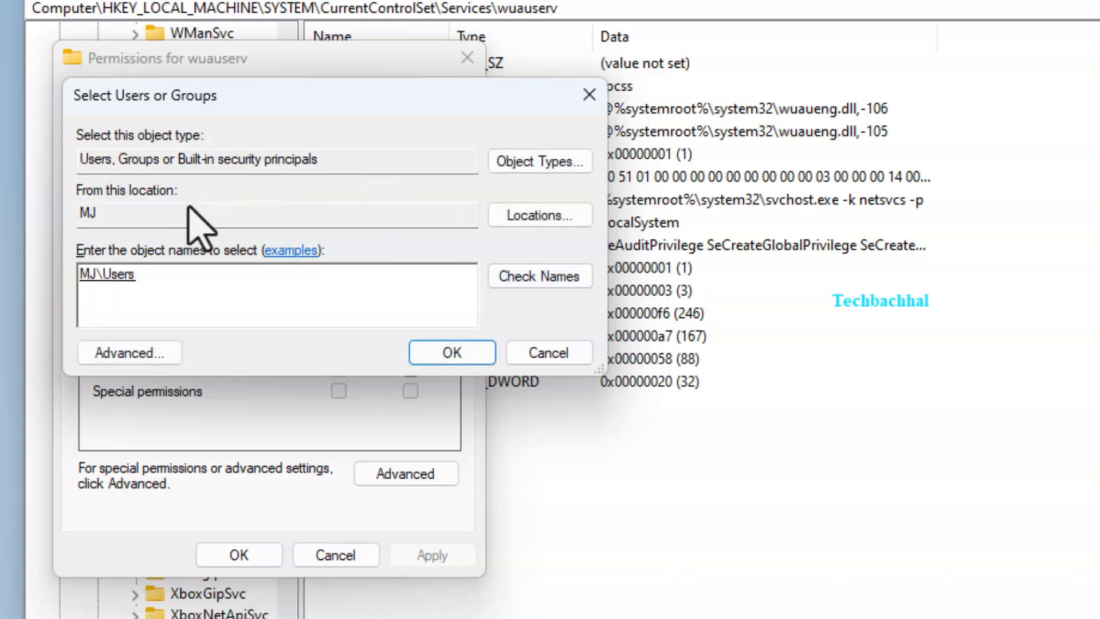
{"action": "mouse_move", "coordinate": [231, 211]}
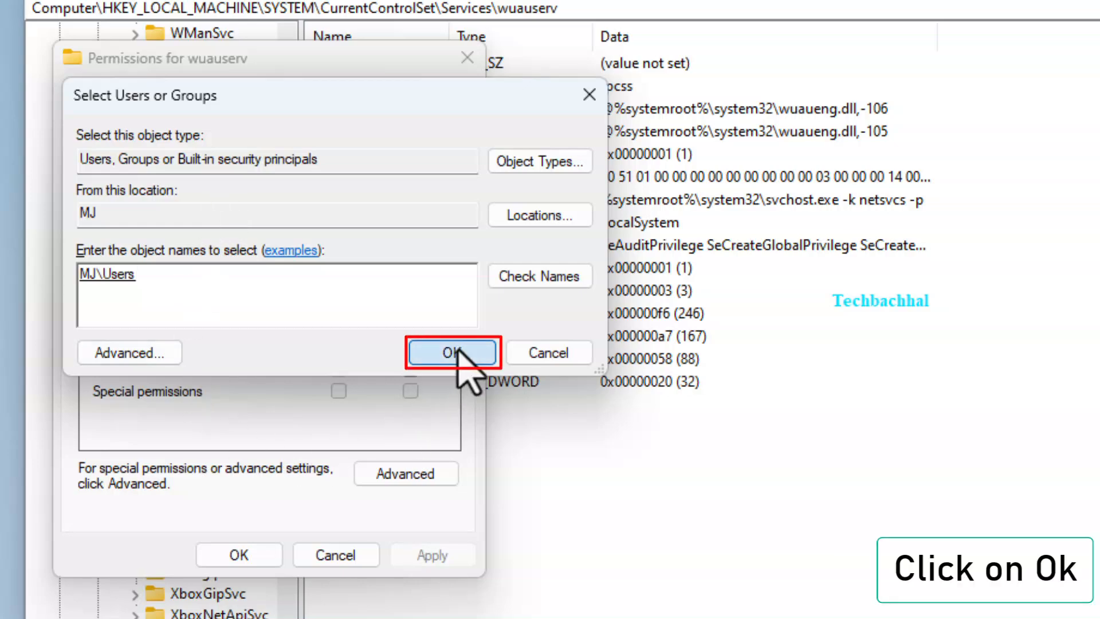
{"action": "left_click", "coordinate": [452, 352]}
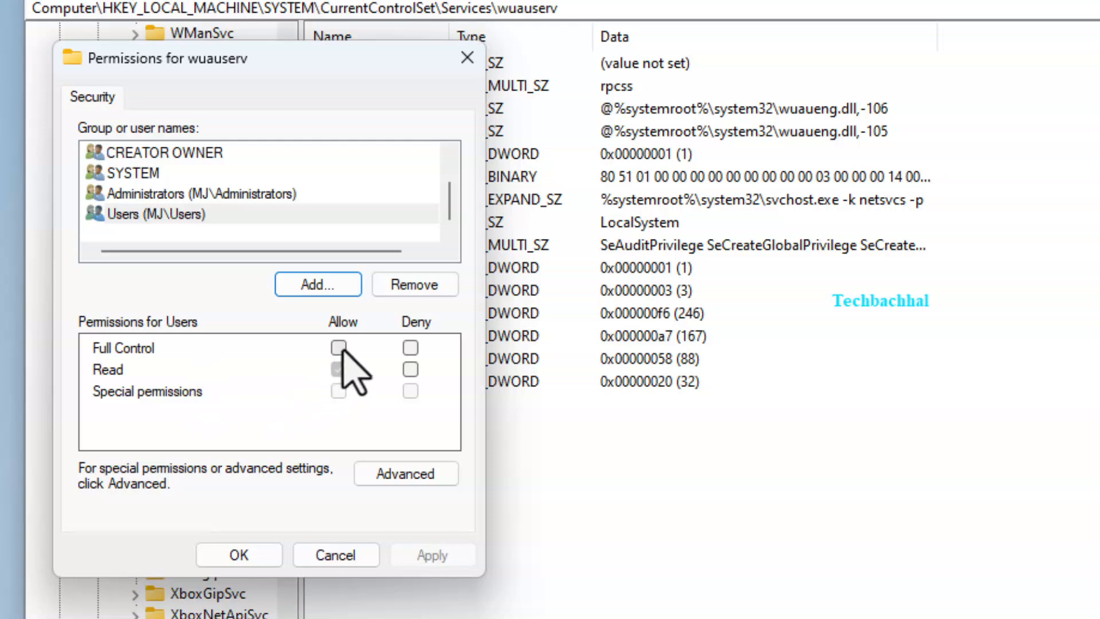
{"action": "left_click", "coordinate": [338, 347]}
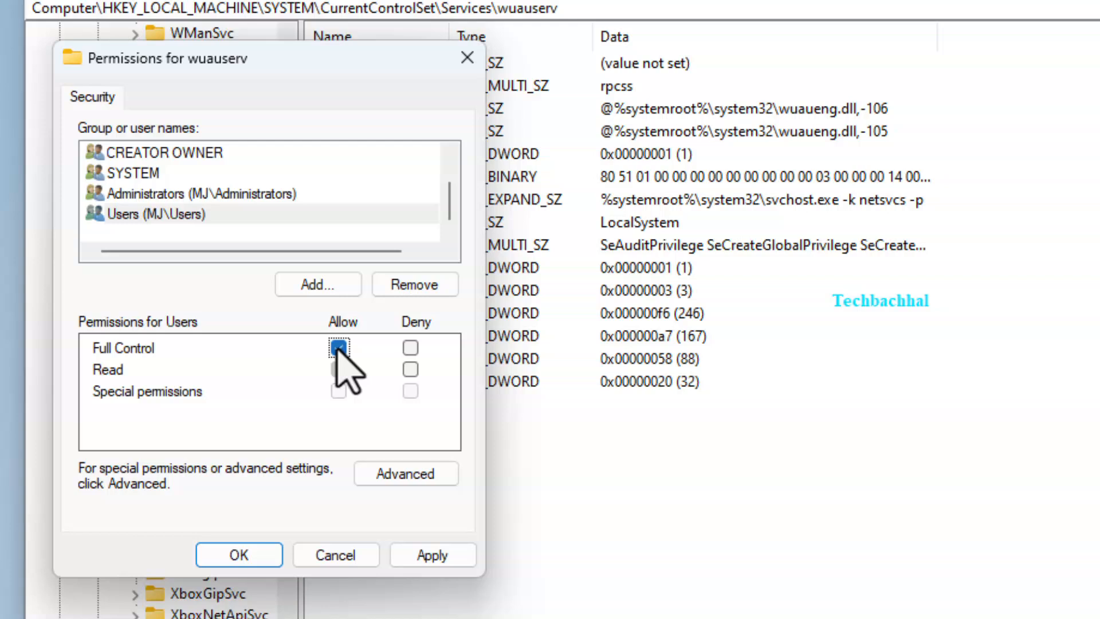
{"action": "left_click", "coordinate": [339, 347]}
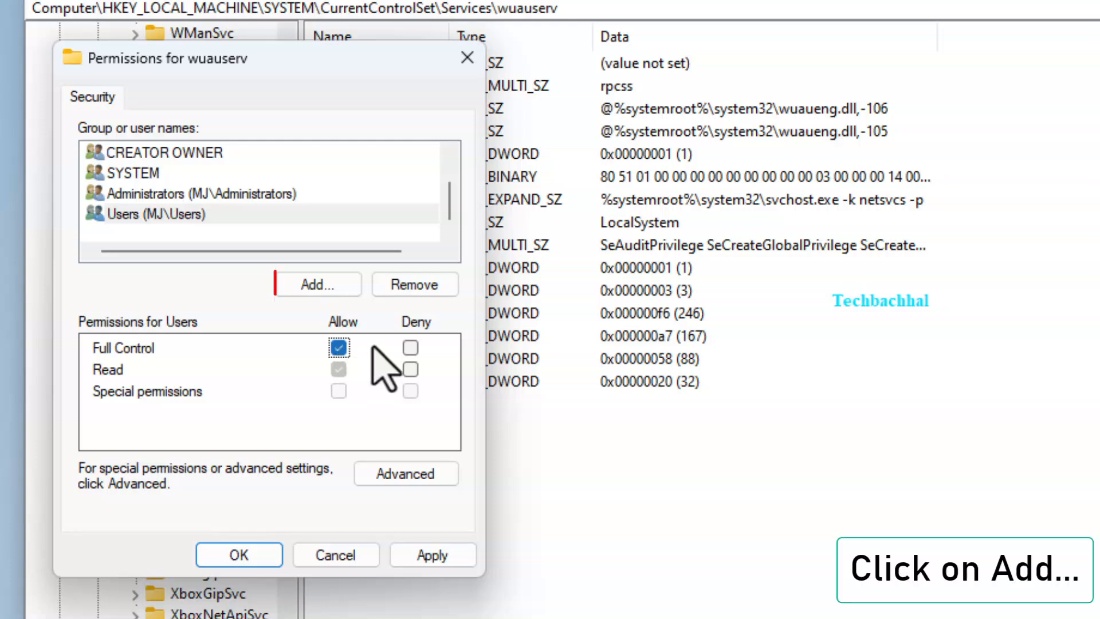
Add 'admini' resolved to Administrator, allow it Full Control, then apply and close permissions.
{"action": "left_click", "coordinate": [317, 284]}
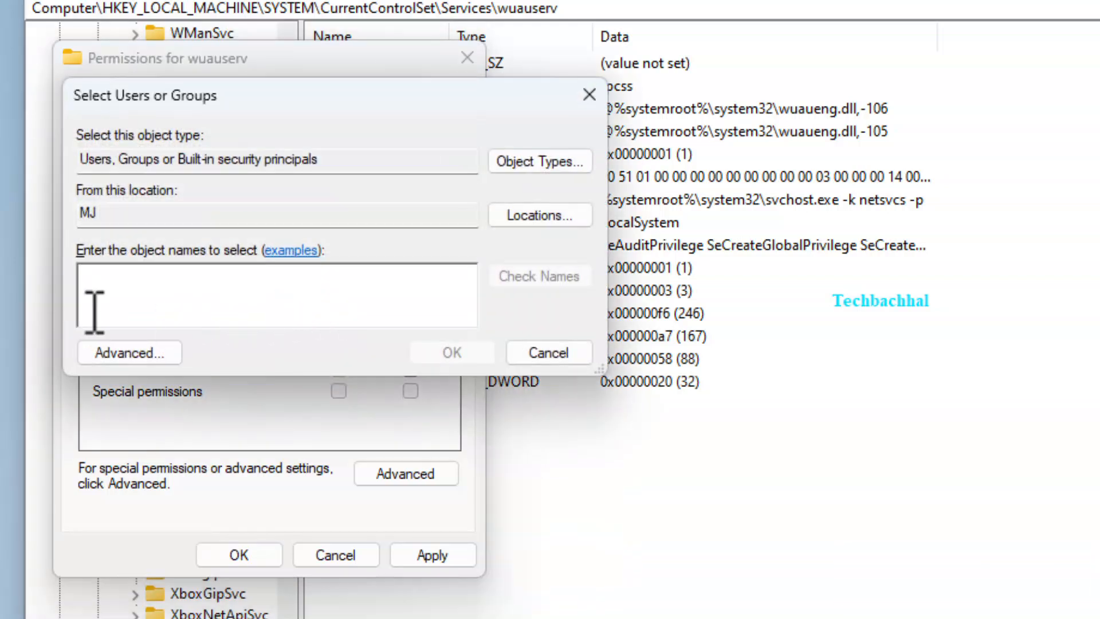
{"action": "type", "text": "admini"}
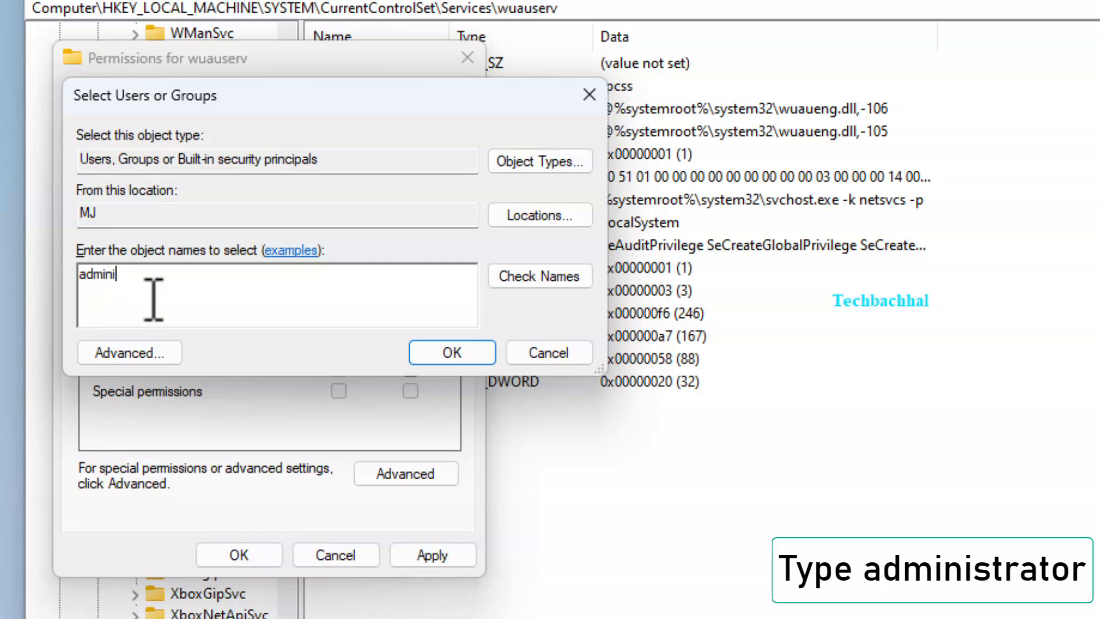
{"action": "left_click", "coordinate": [539, 276]}
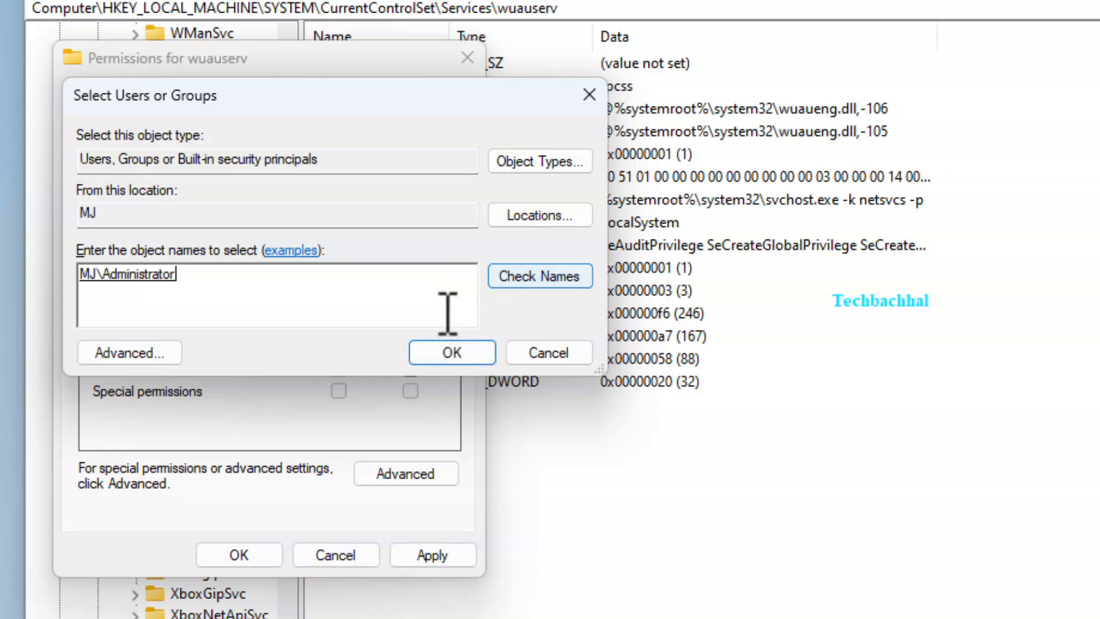
{"action": "left_click", "coordinate": [452, 352]}
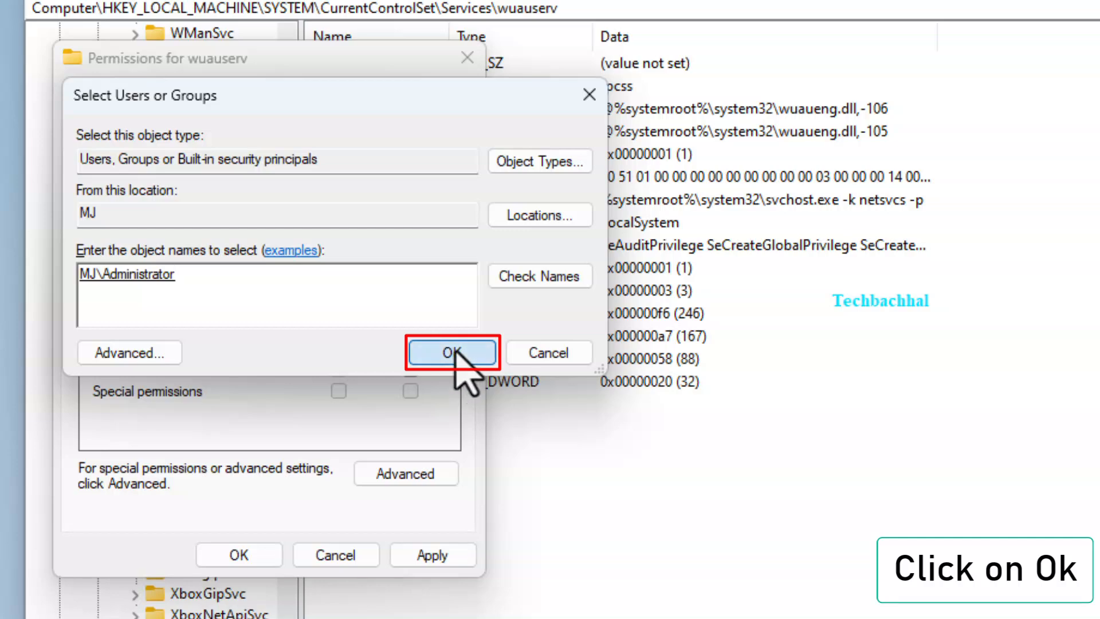
{"action": "left_click", "coordinate": [451, 351]}
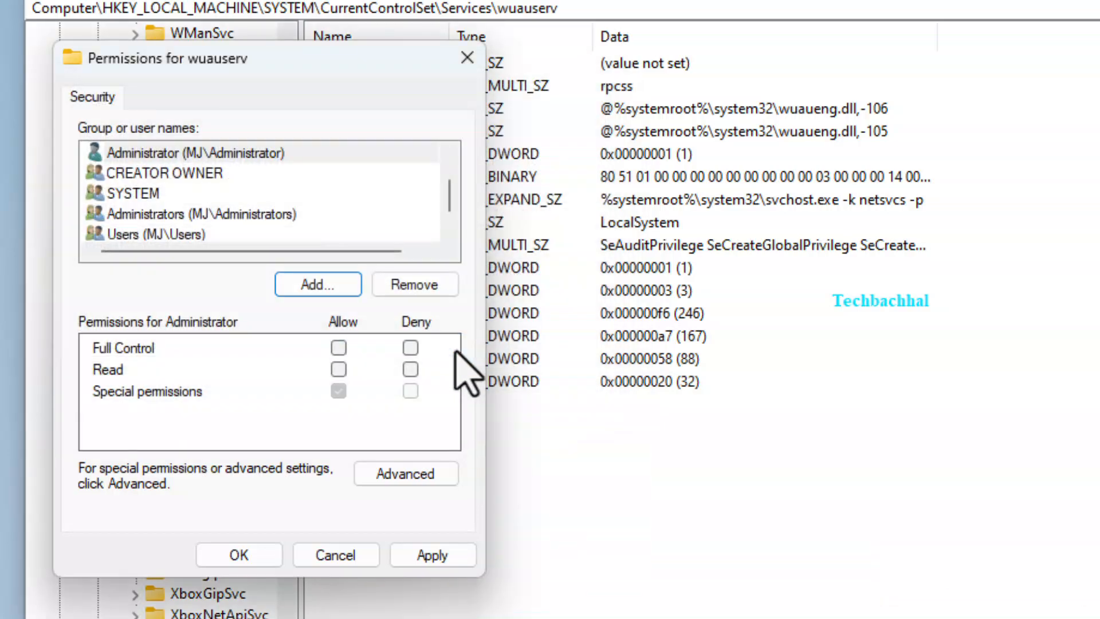
{"action": "left_click", "coordinate": [338, 347]}
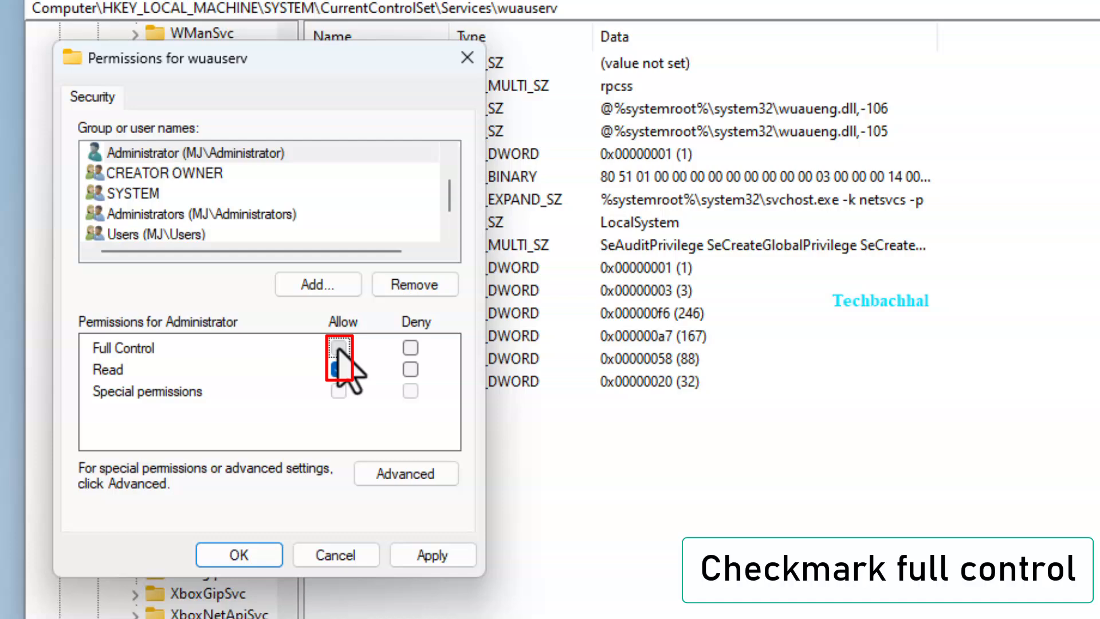
{"action": "left_click", "coordinate": [339, 347]}
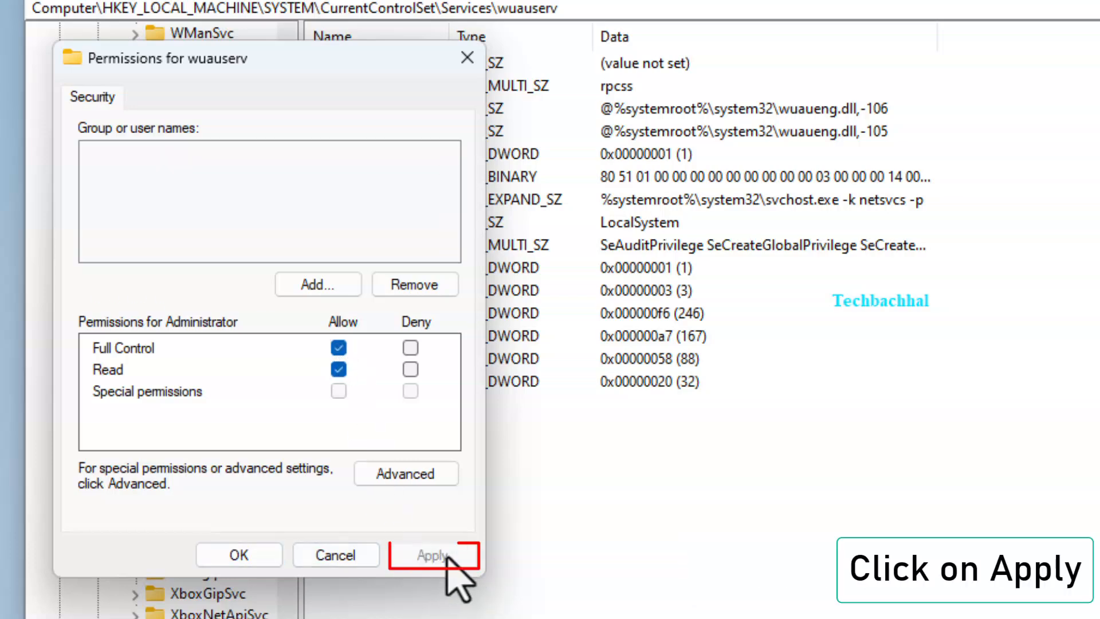
{"action": "left_click", "coordinate": [433, 555]}
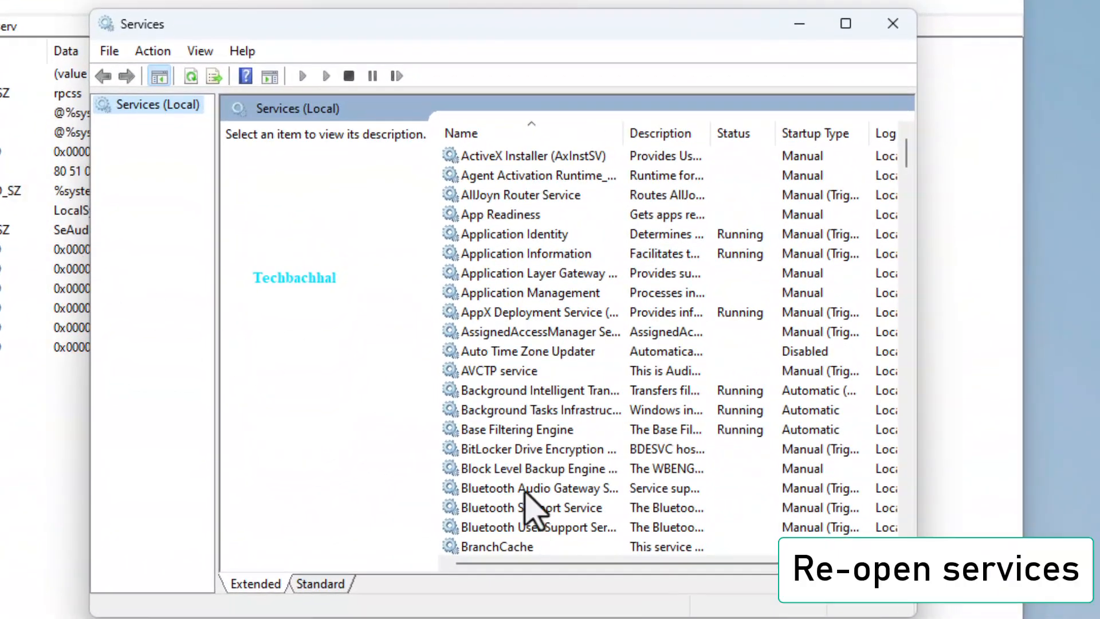
Set the Windows Update service's startup type to Automatic and apply it.
{"action": "scroll", "scroll_direction": "down", "scroll_amount": 3}
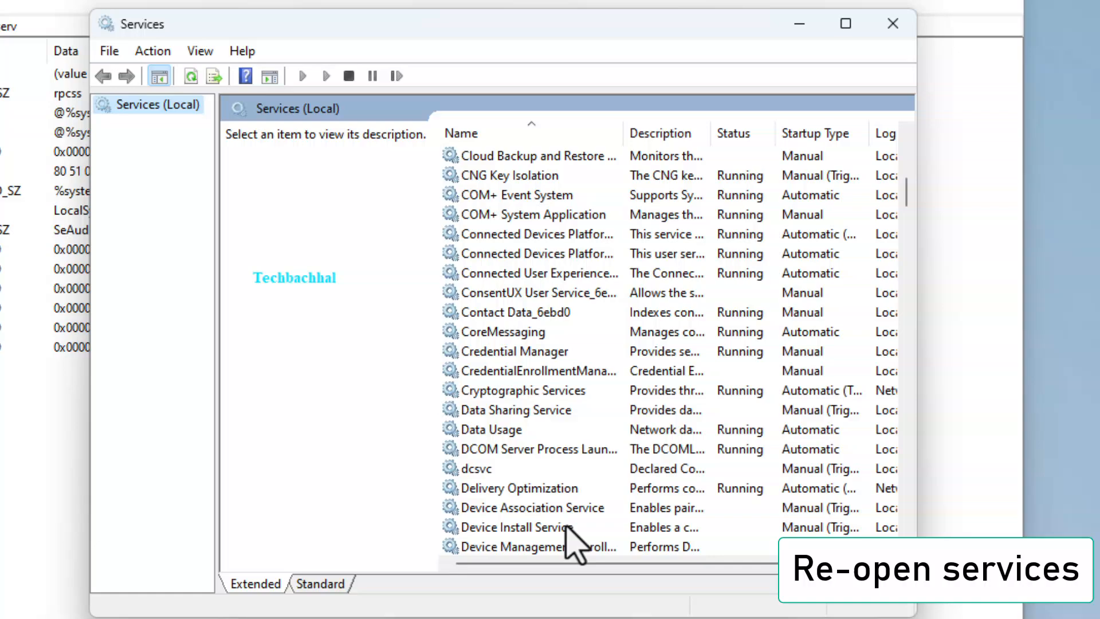
{"action": "scroll", "scroll_direction": "down", "scroll_amount": 3}
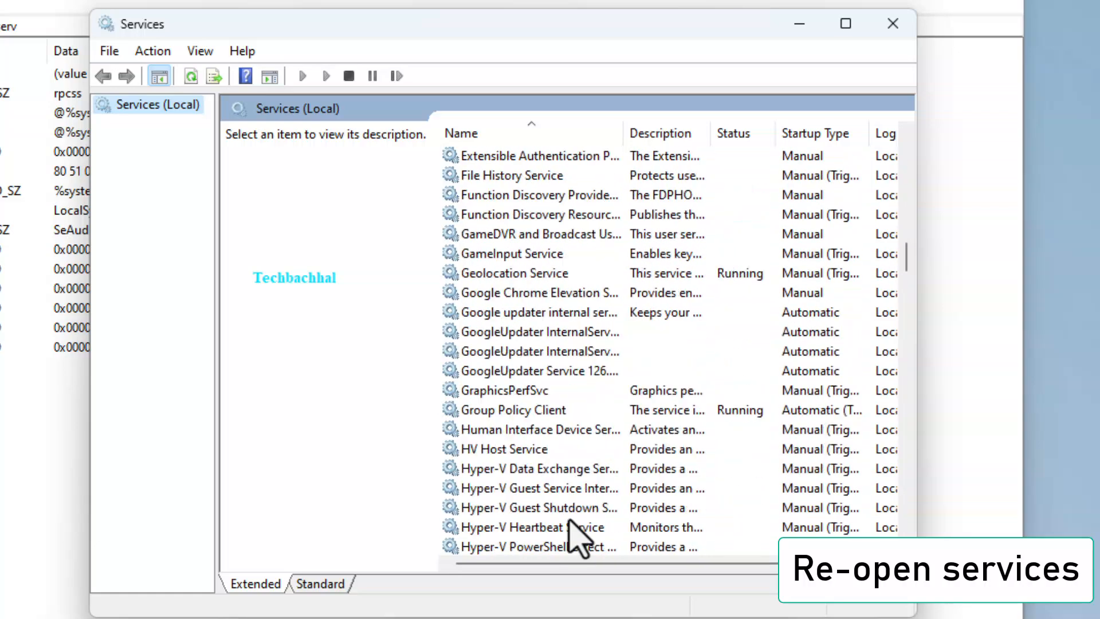
{"action": "scroll", "scroll_direction": "down", "scroll_amount": 3}
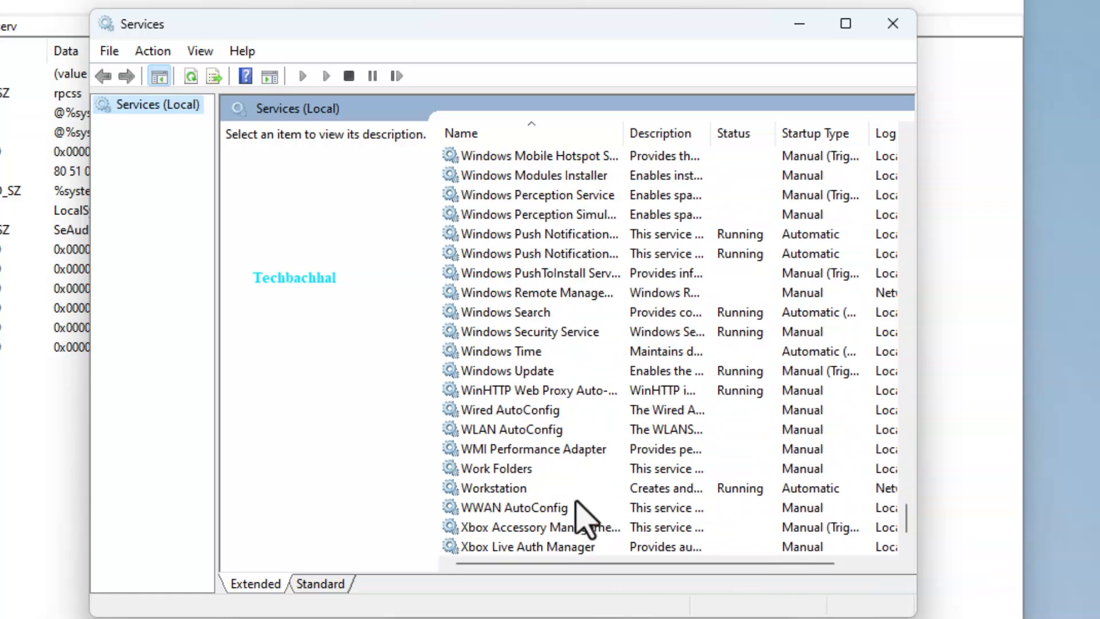
{"action": "double_click", "coordinate": [516, 371]}
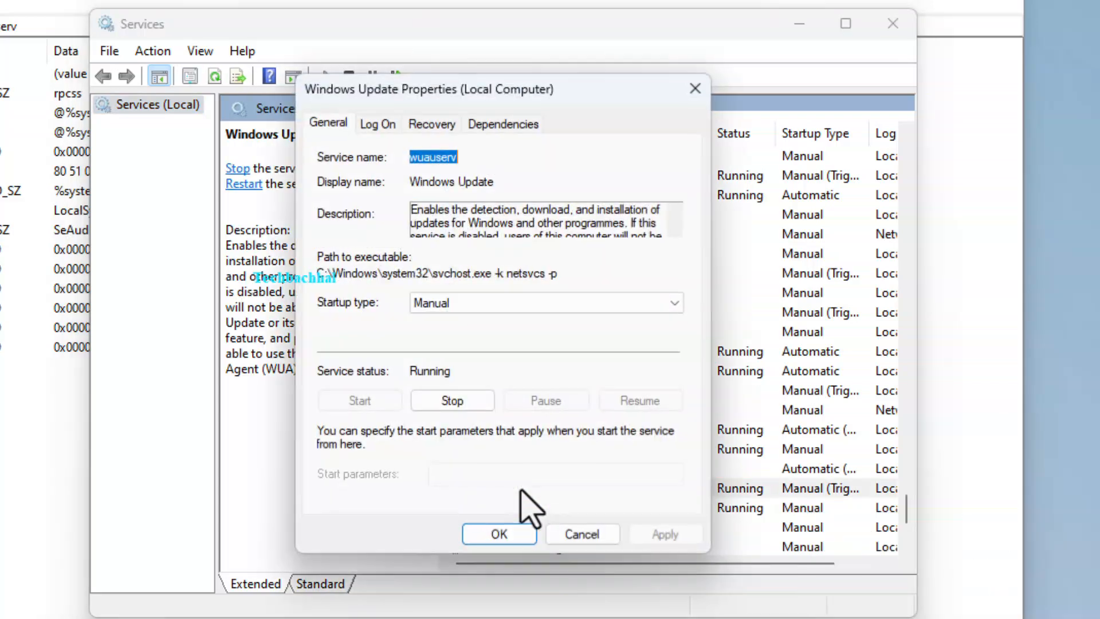
{"action": "mouse_move", "coordinate": [572, 502]}
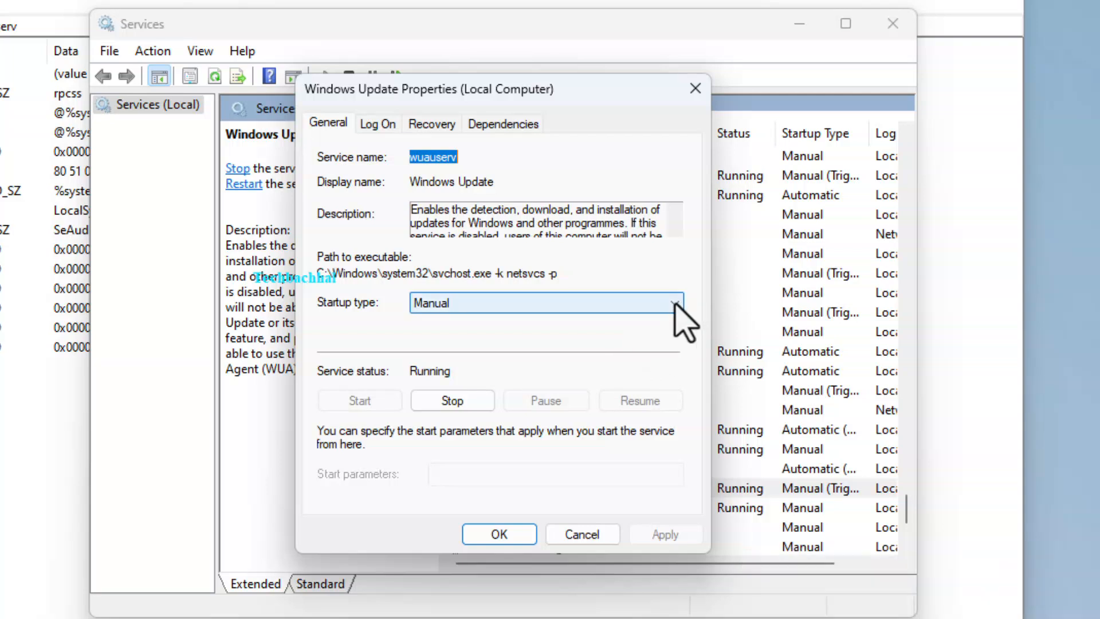
{"action": "left_click", "coordinate": [675, 302]}
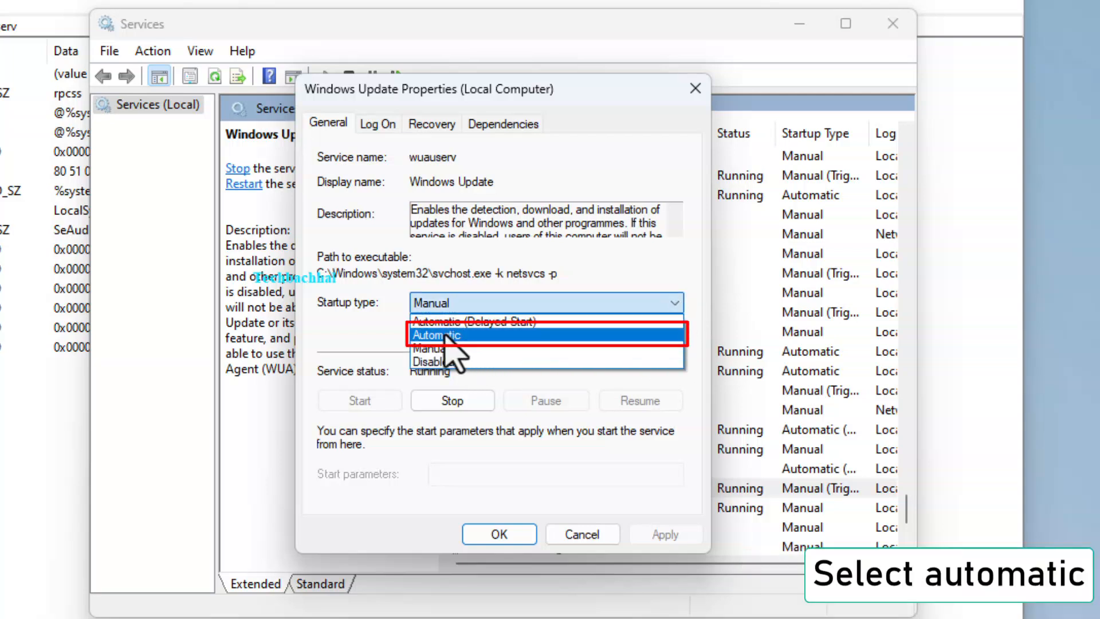
{"action": "left_click", "coordinate": [437, 335]}
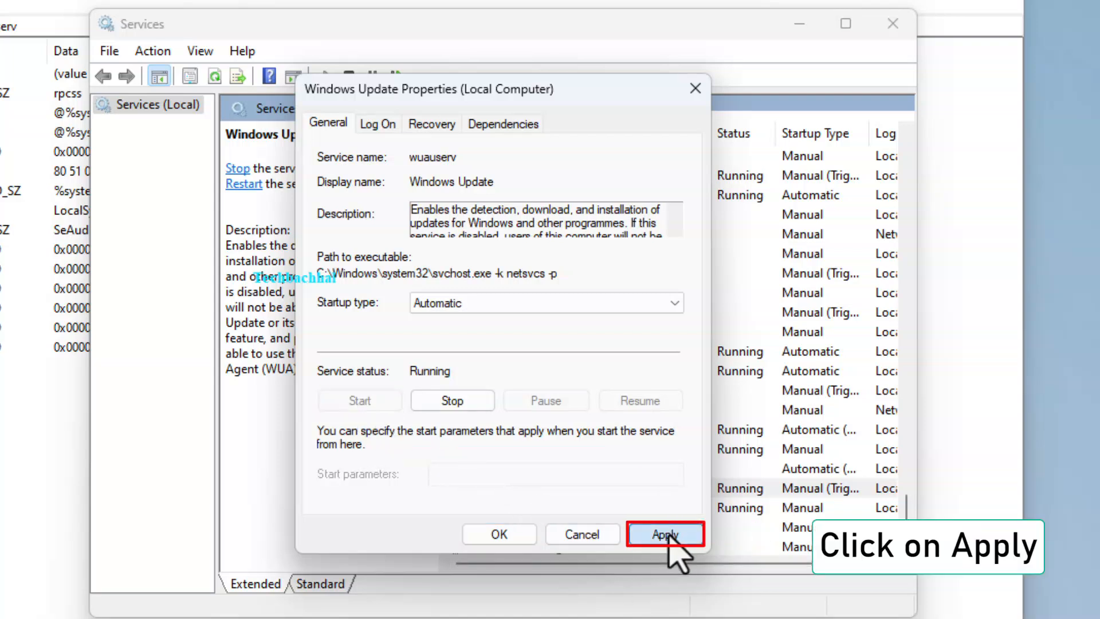
{"action": "left_click", "coordinate": [664, 534]}
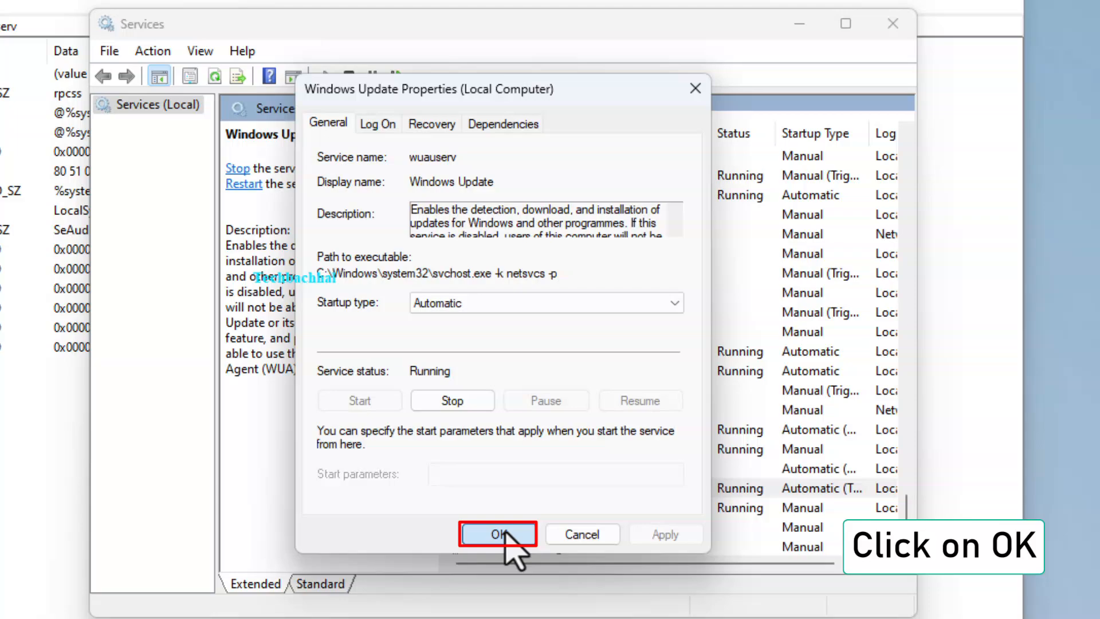
{"action": "left_click", "coordinate": [496, 534]}
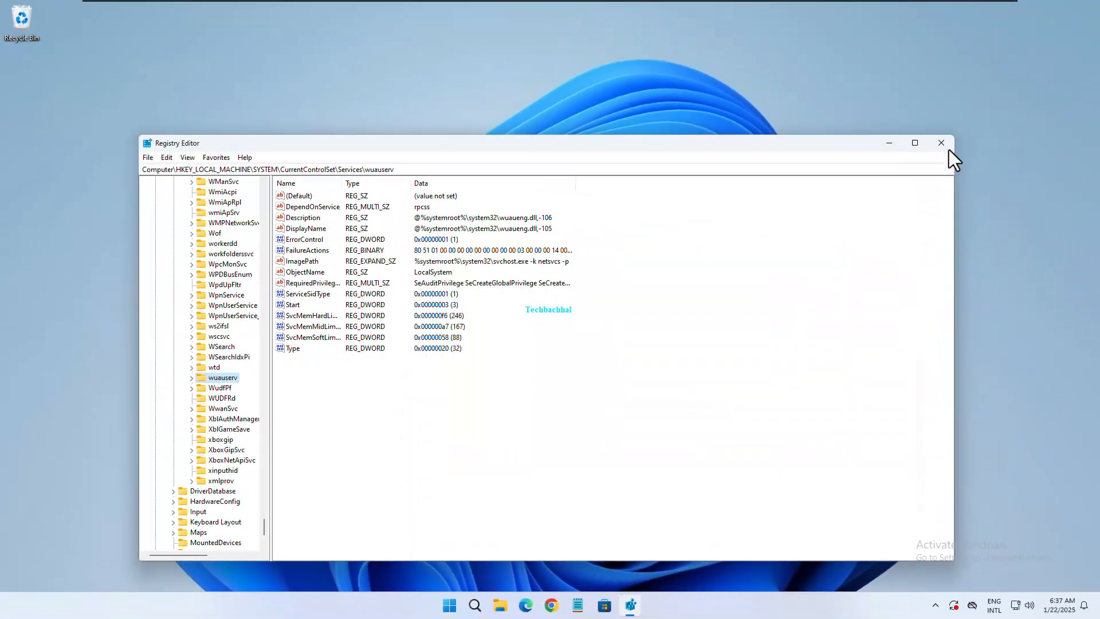
Close Registry Editor and launch Settings from the Start button's right-click menu.
{"action": "left_click", "coordinate": [941, 142]}
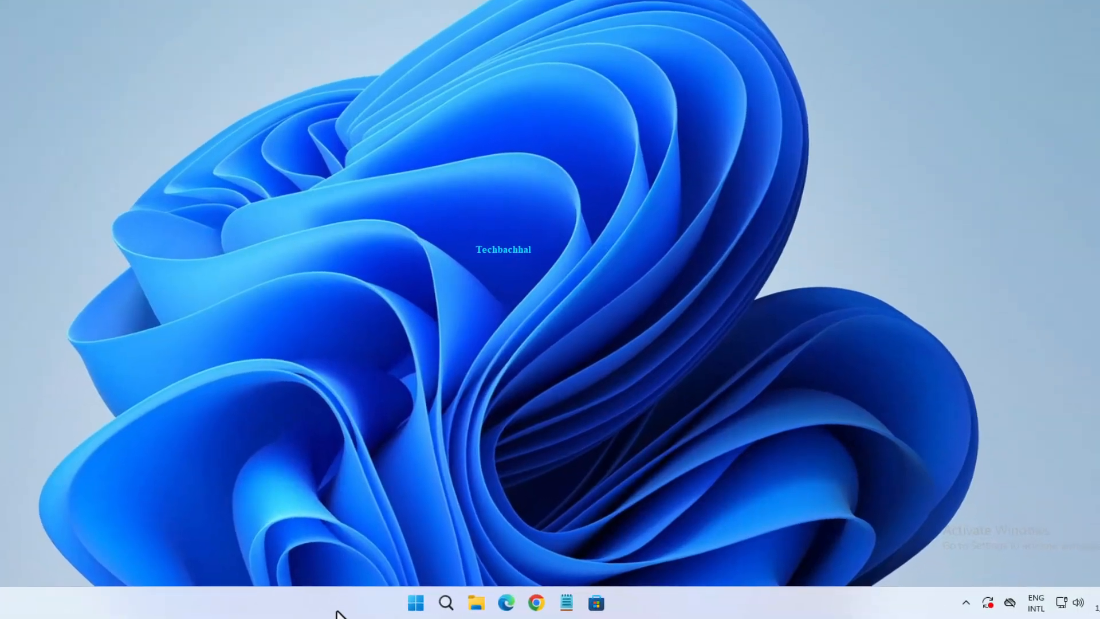
{"action": "mouse_move", "coordinate": [414, 602]}
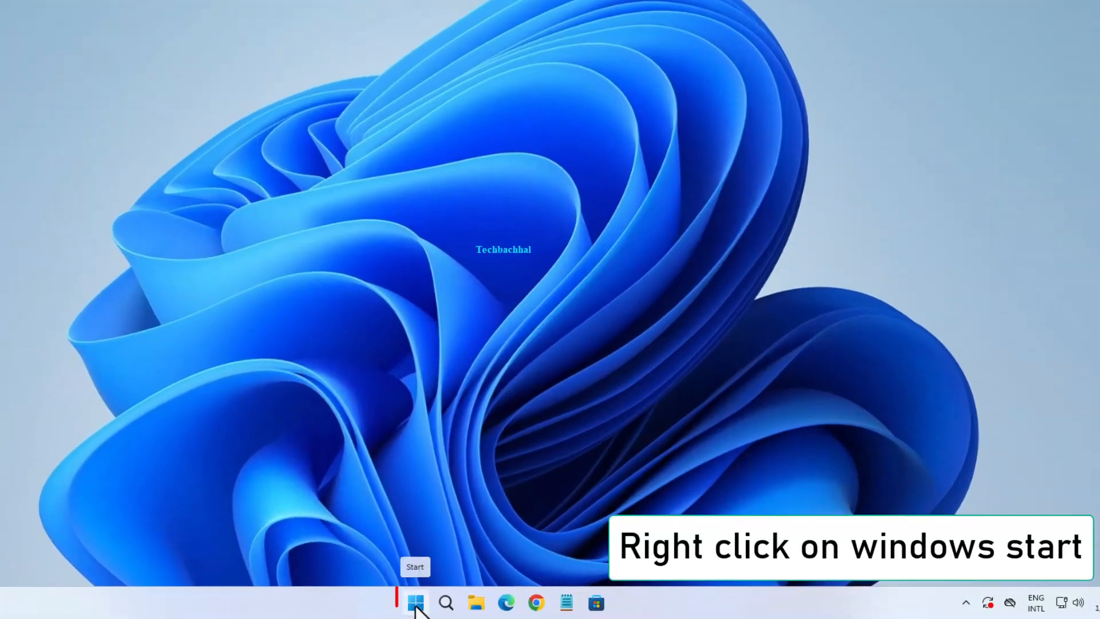
{"action": "right_click", "coordinate": [415, 602]}
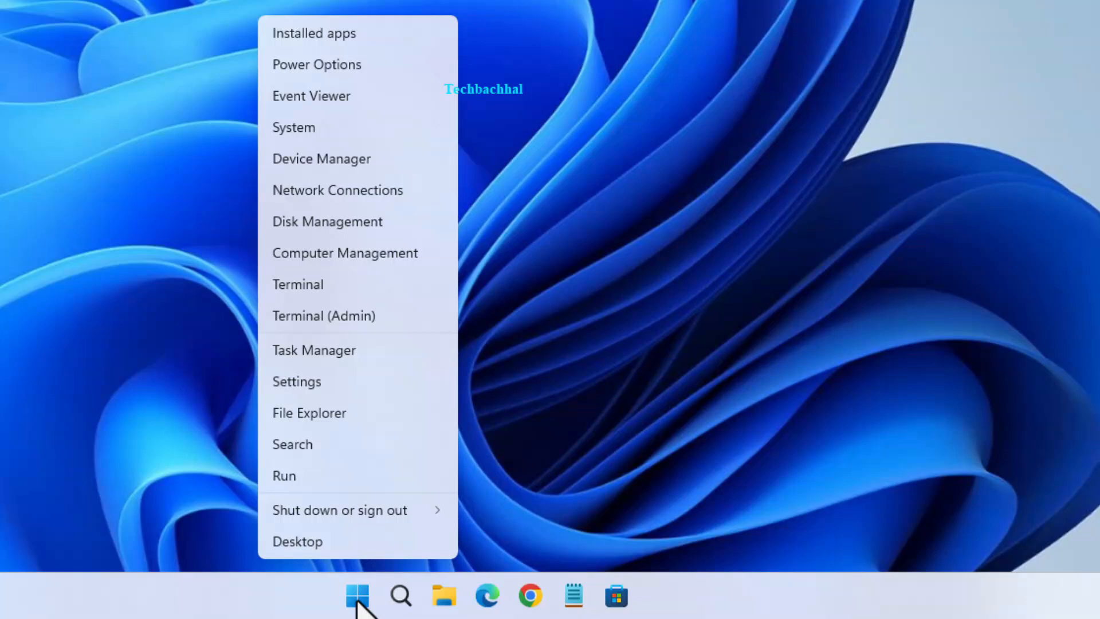
{"action": "left_click", "coordinate": [323, 400]}
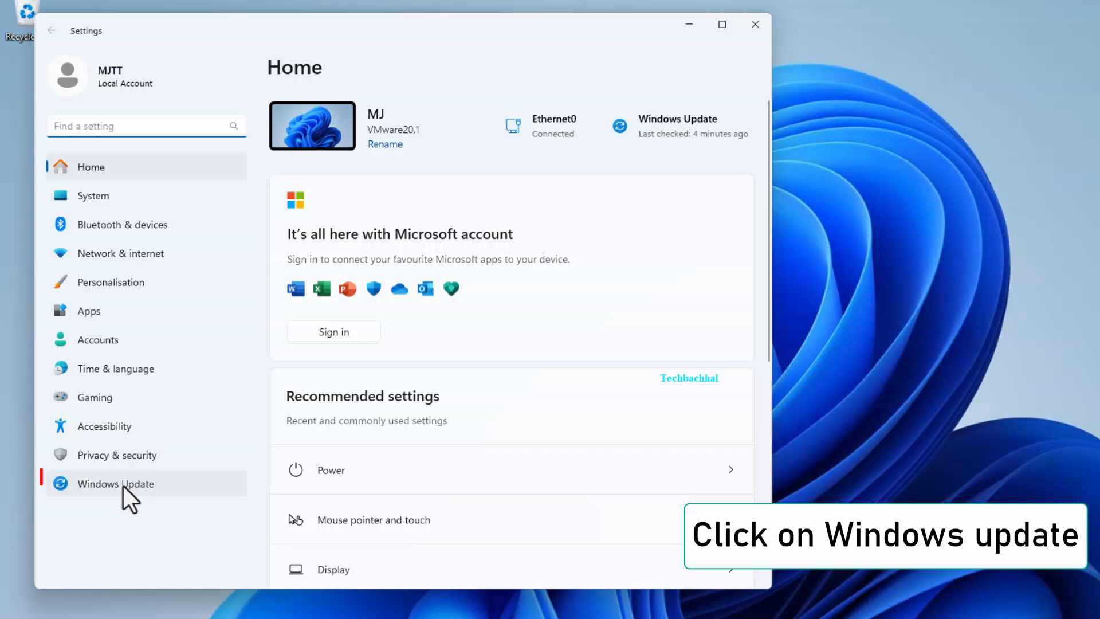
Go to the Windows Update page in the Settings sidebar.
{"action": "left_click", "coordinate": [115, 483]}
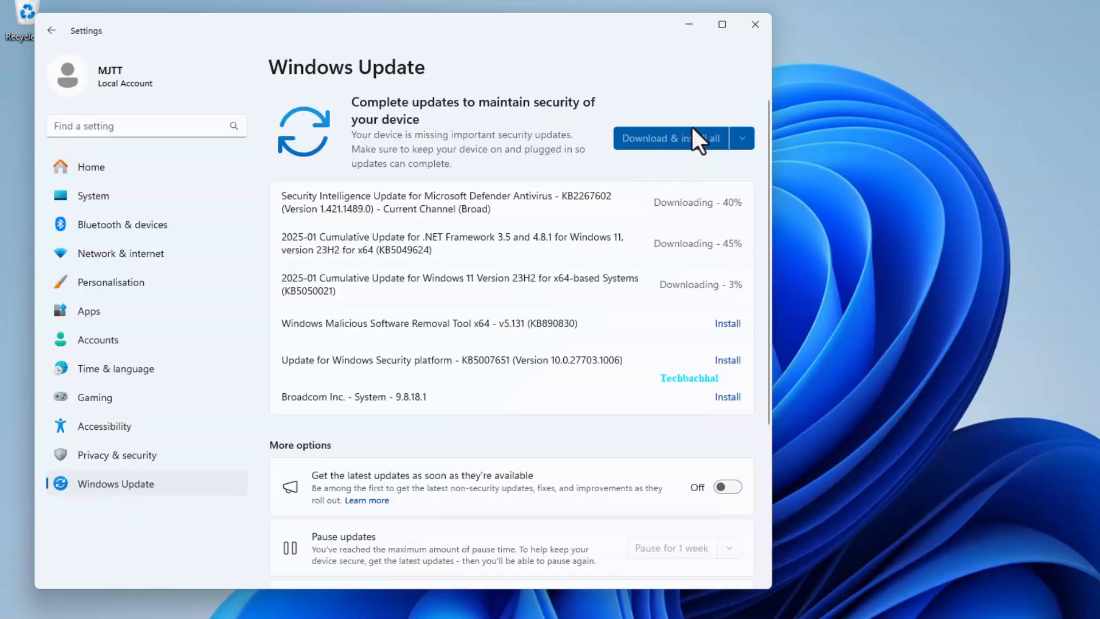
{"action": "mouse_move", "coordinate": [694, 156]}
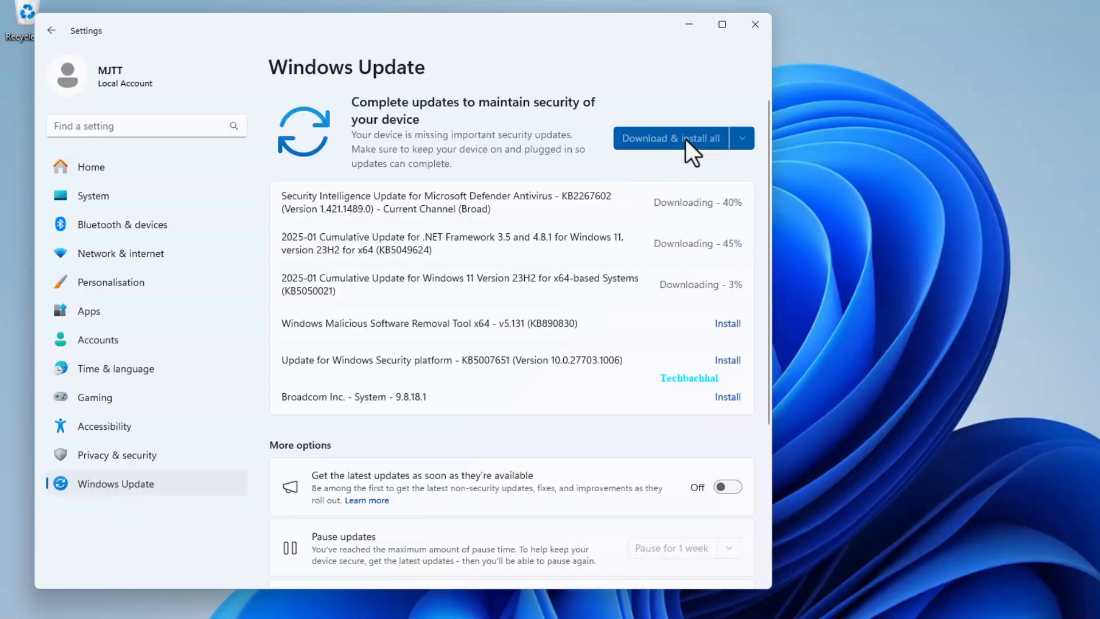